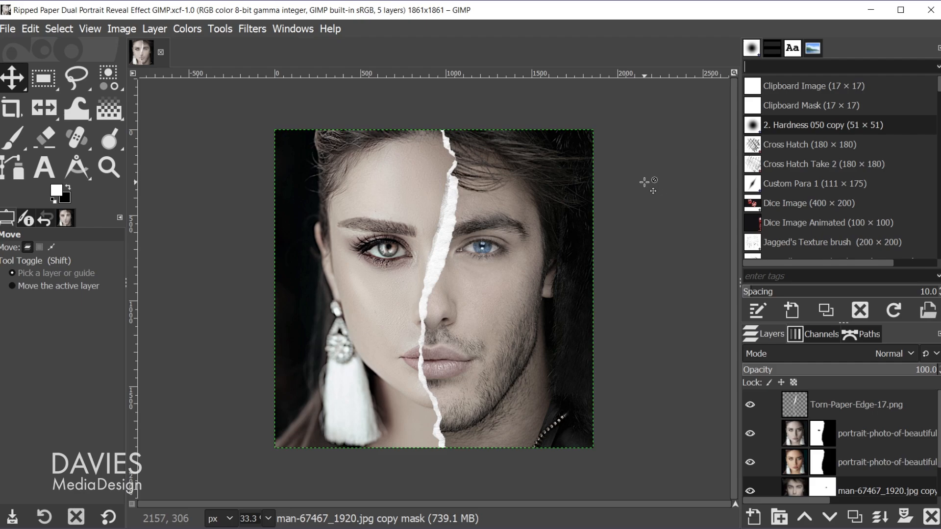
Look over the Davies Media Design home page, scrolling down through its content
click(54, 11)
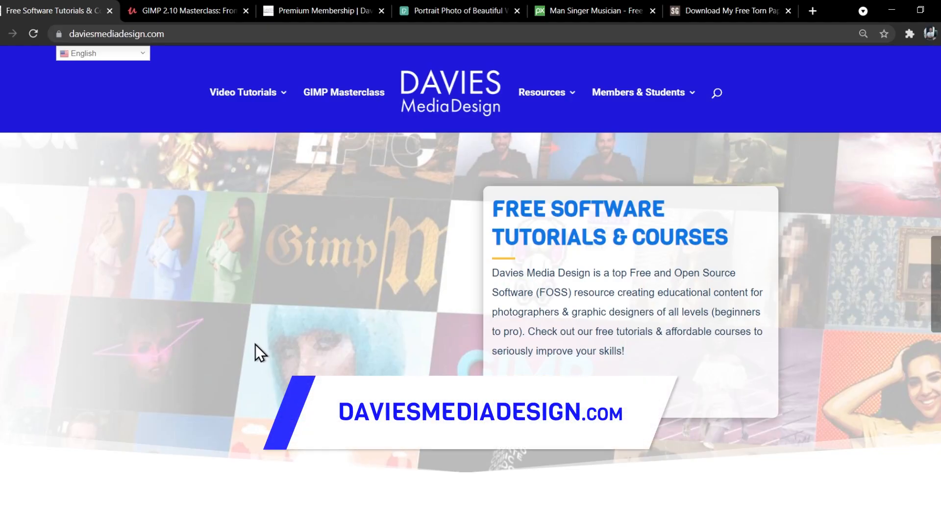
scroll(down, 3)
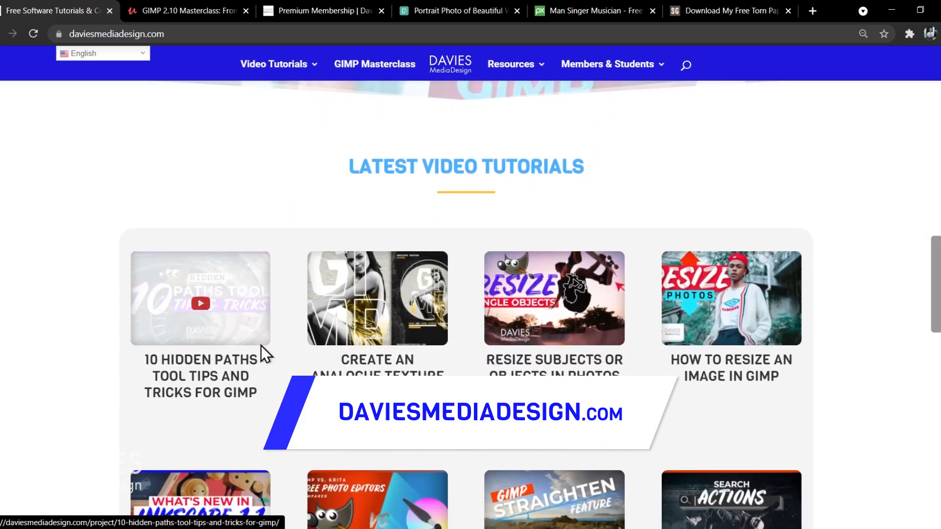
scroll(down, 3)
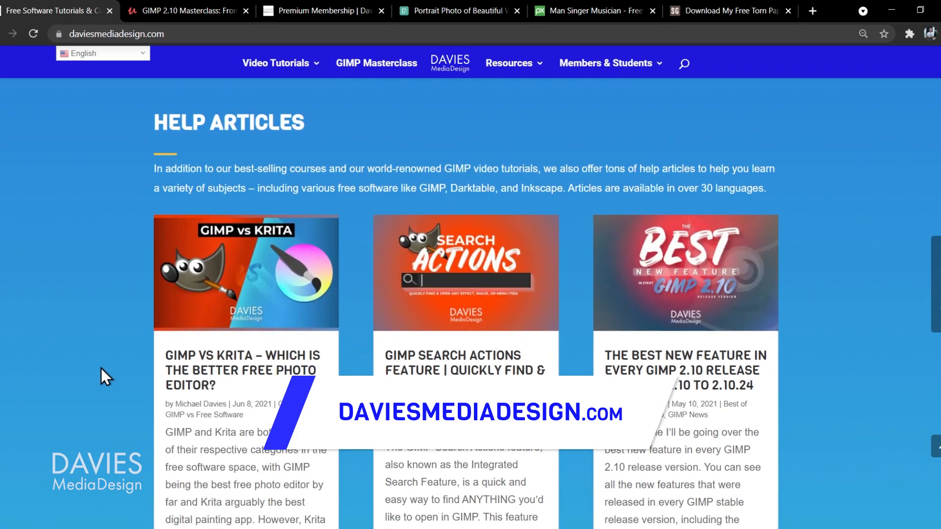
scroll(down, 3)
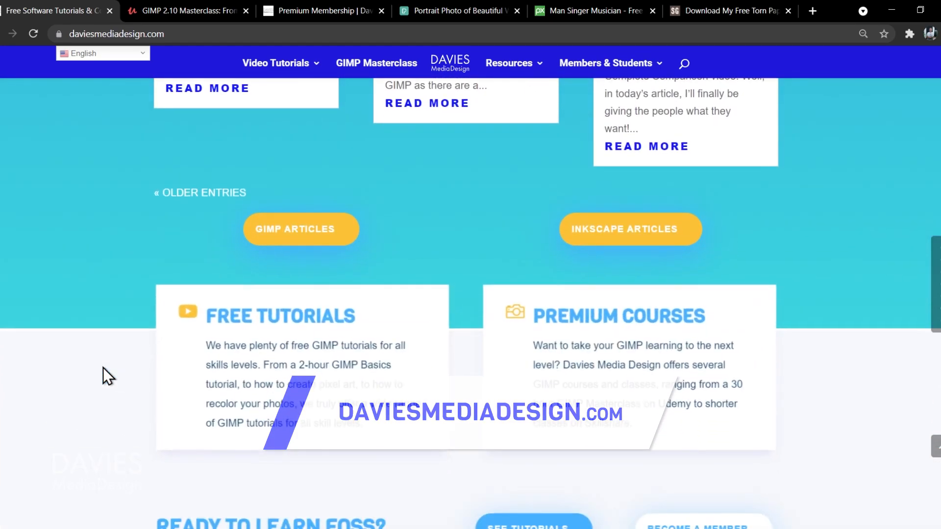
Show the GIMP Masterclass course, Premium Membership and Pexels woman portrait pages in turn
click(186, 10)
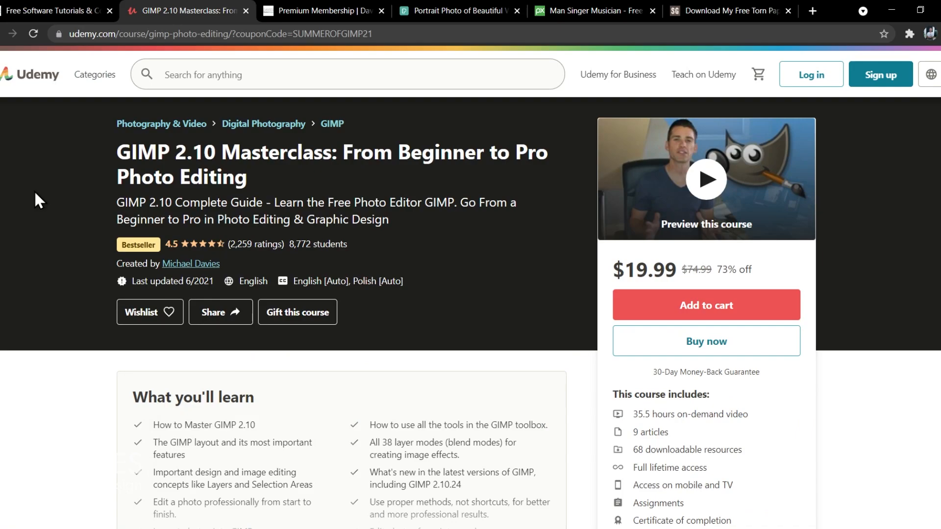
click(322, 11)
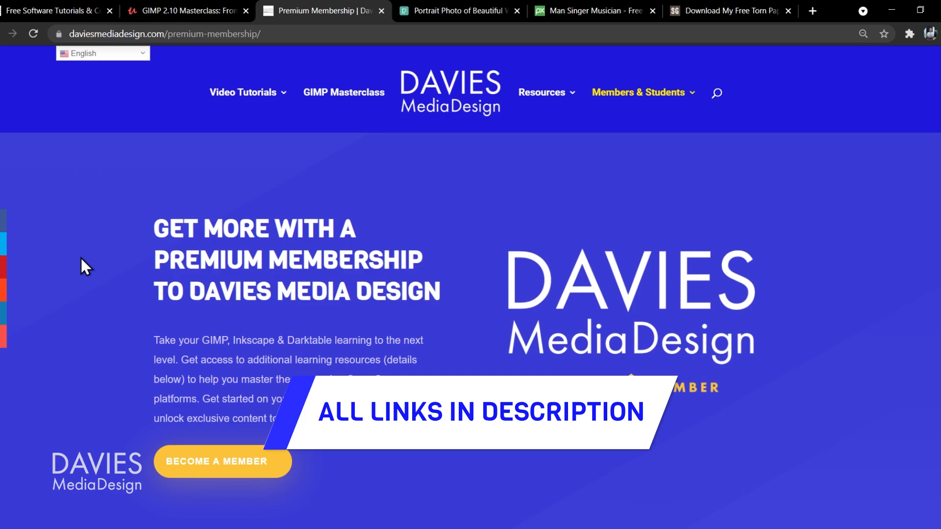
click(458, 11)
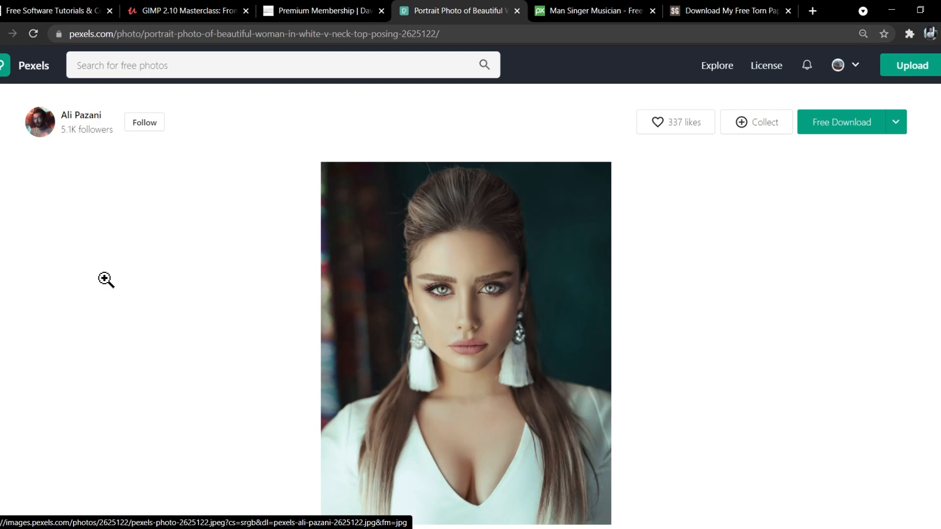
mouse_move(519, 263)
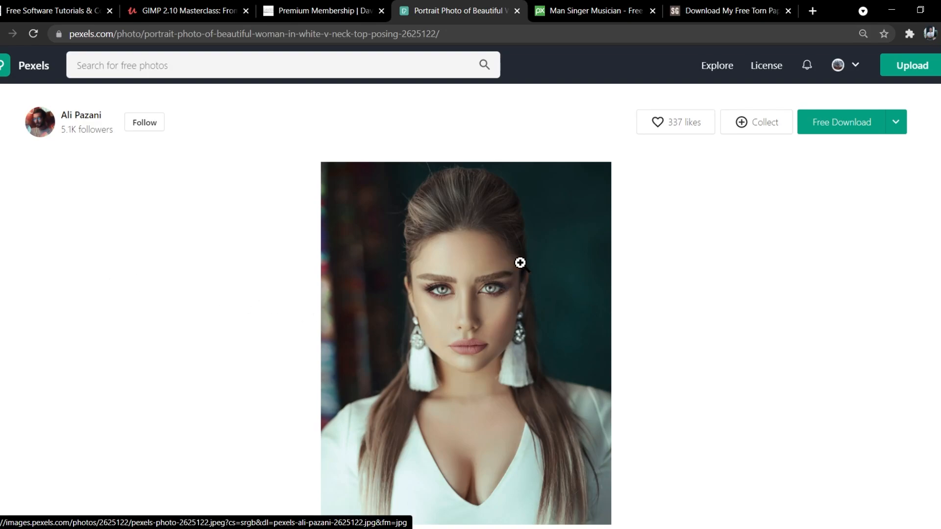
Show the Pixabay man portrait, then the Spoon Graphics torn paper edge freebie page scrolled to its preview
click(591, 11)
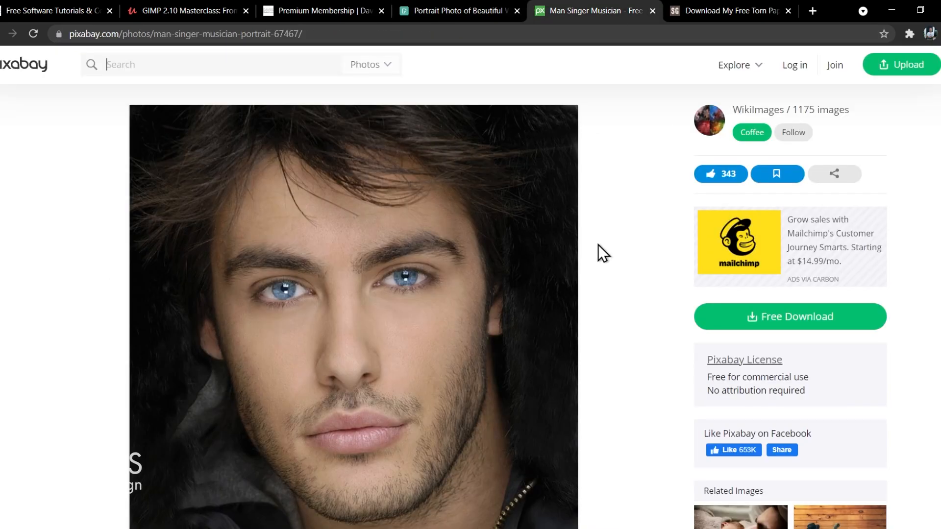
click(726, 10)
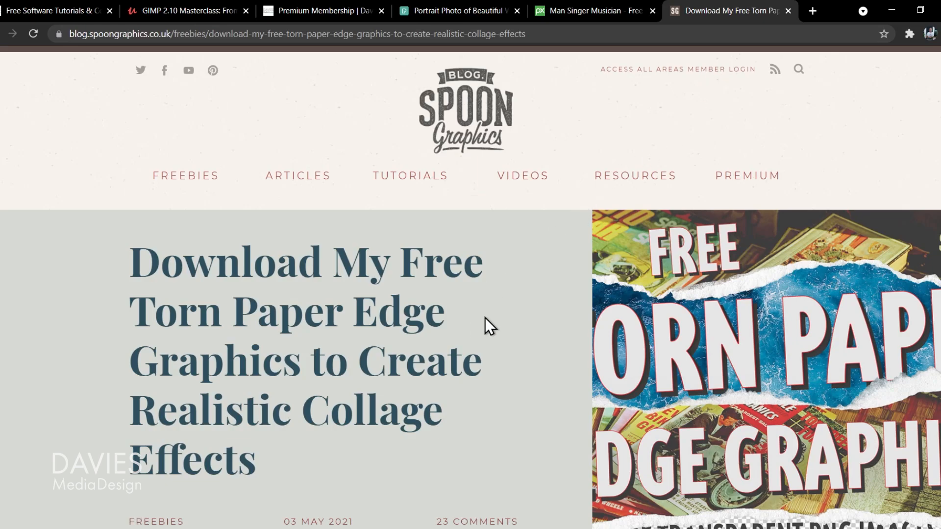
scroll(down, 3)
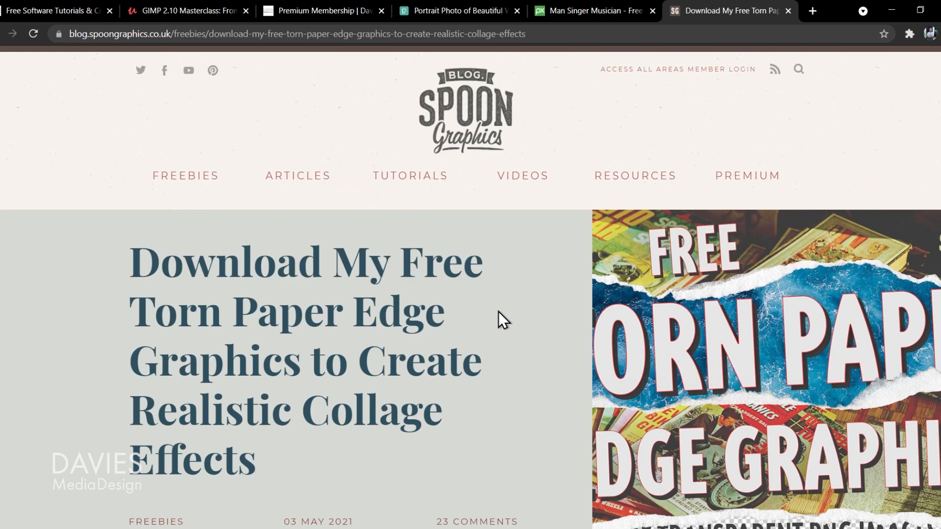
scroll(down, 3)
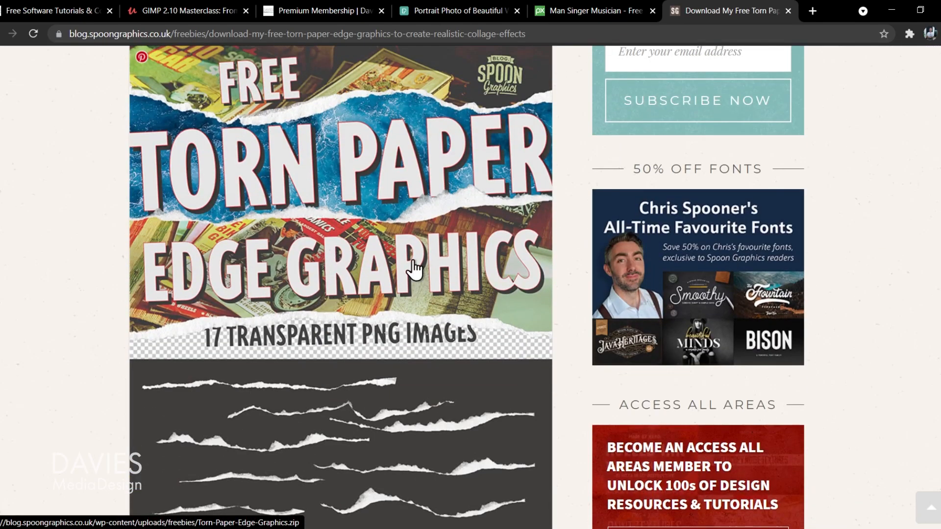
scroll(down, 3)
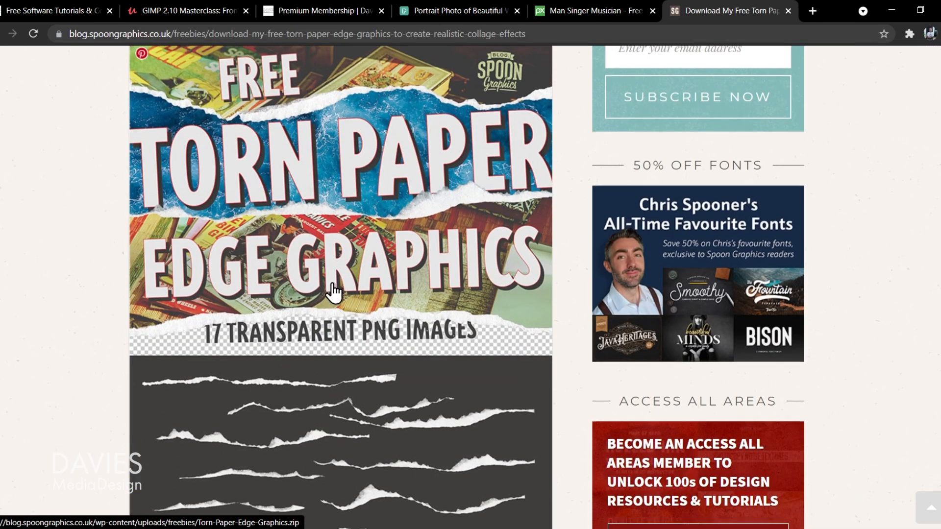
scroll(down, 3)
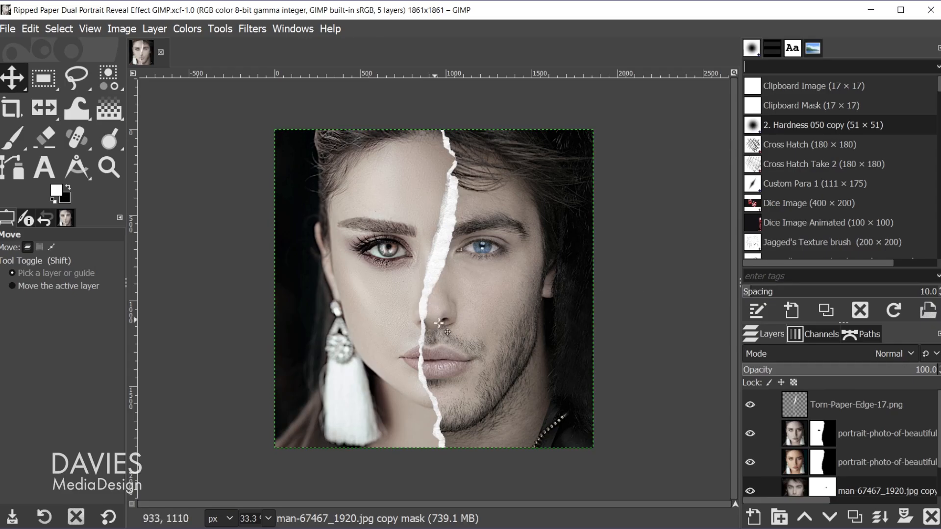
mouse_move(609, 291)
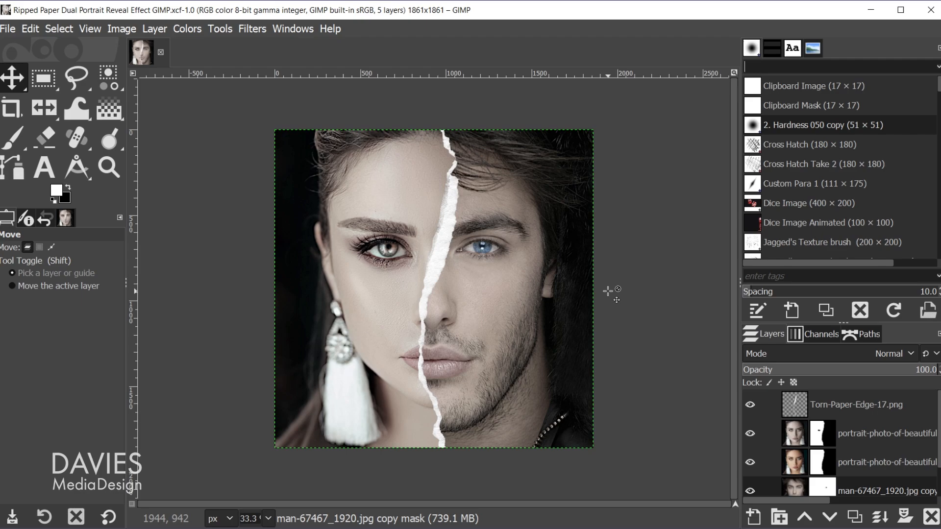
mouse_move(466, 333)
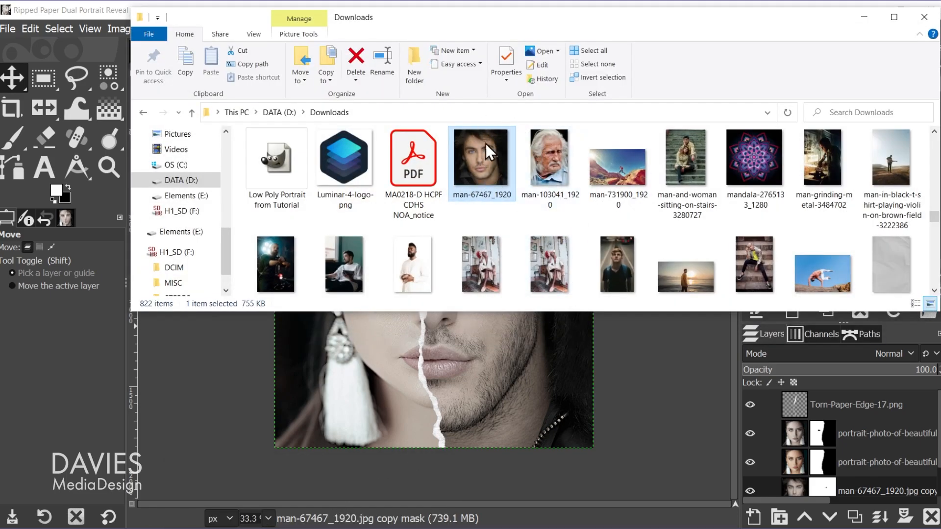
mouse_move(486, 153)
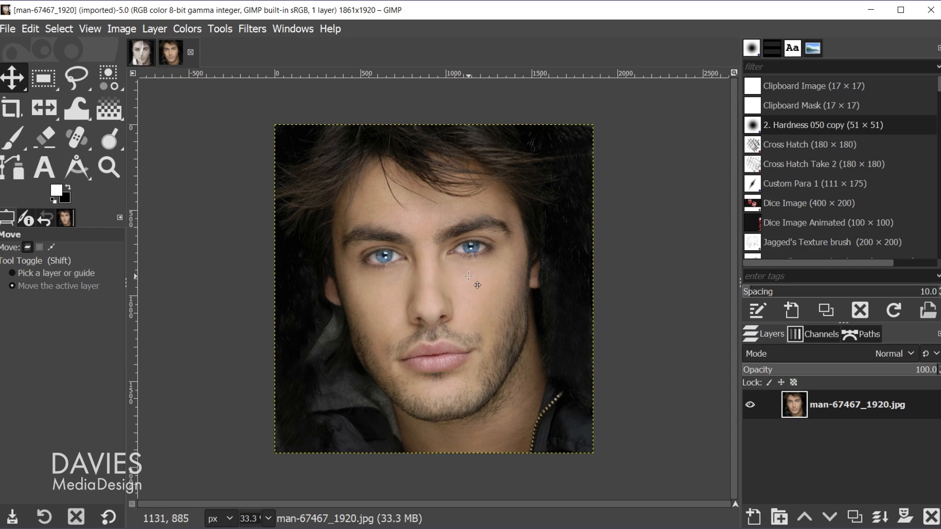
Rotate the man's portrait layer clockwise to about 5.75 degrees and apply it
click(42, 109)
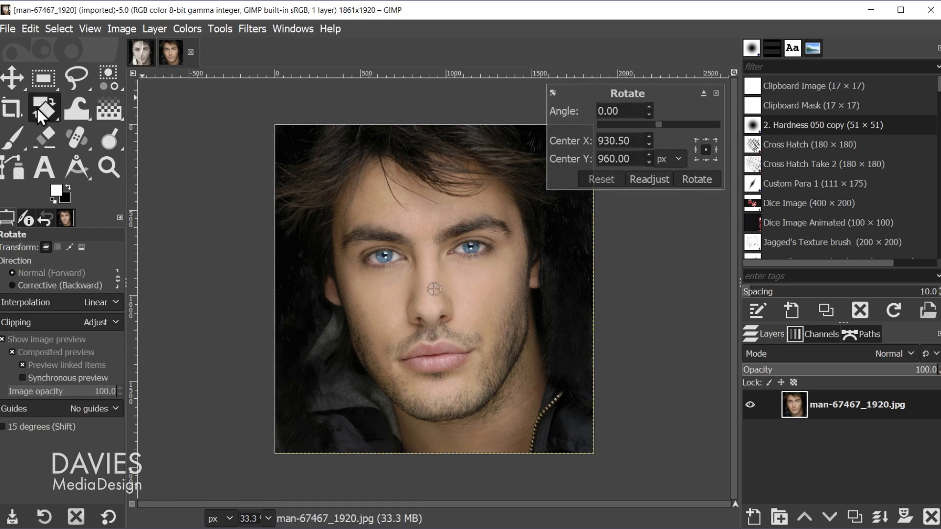
mouse_move(343, 226)
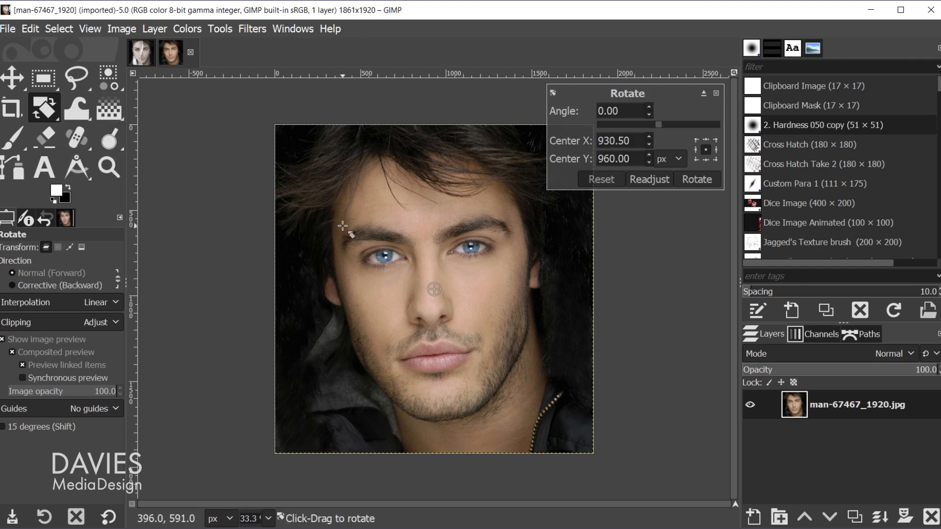
drag(342, 225, 294, 243)
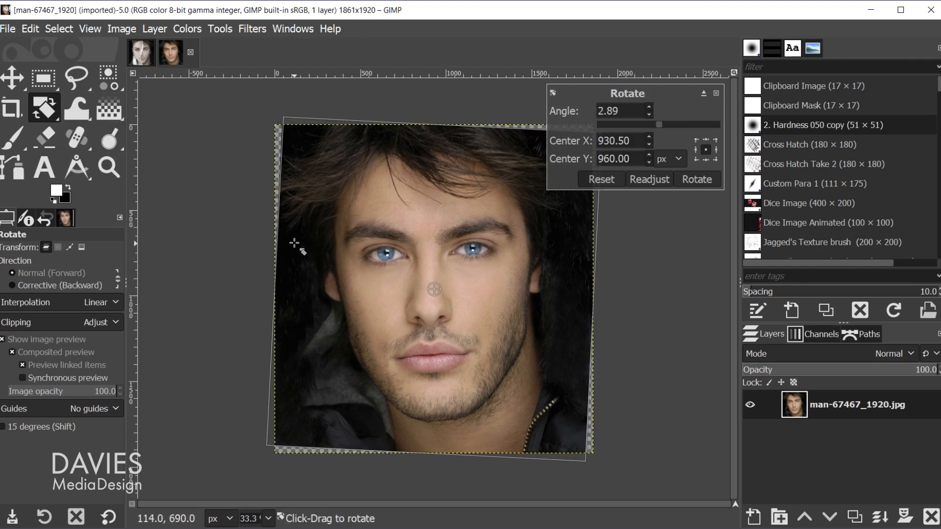
drag(294, 243, 300, 234)
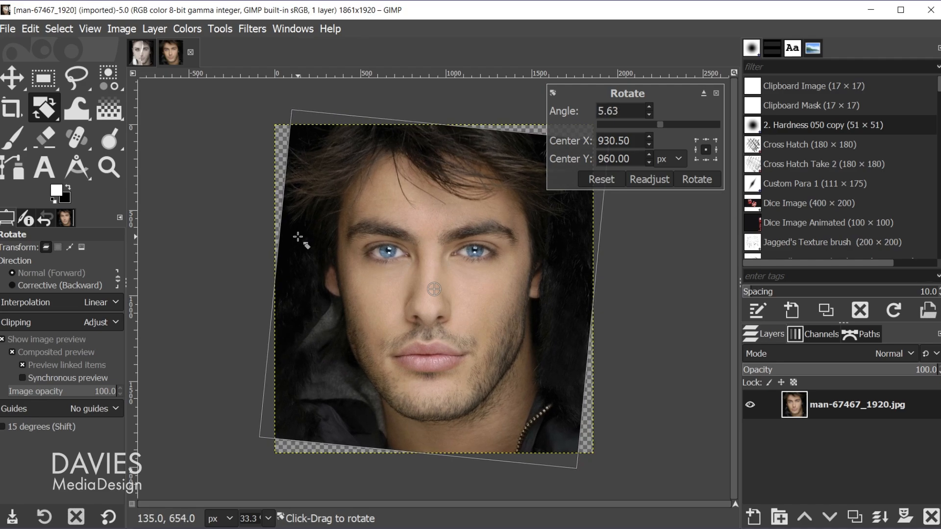
click(648, 107)
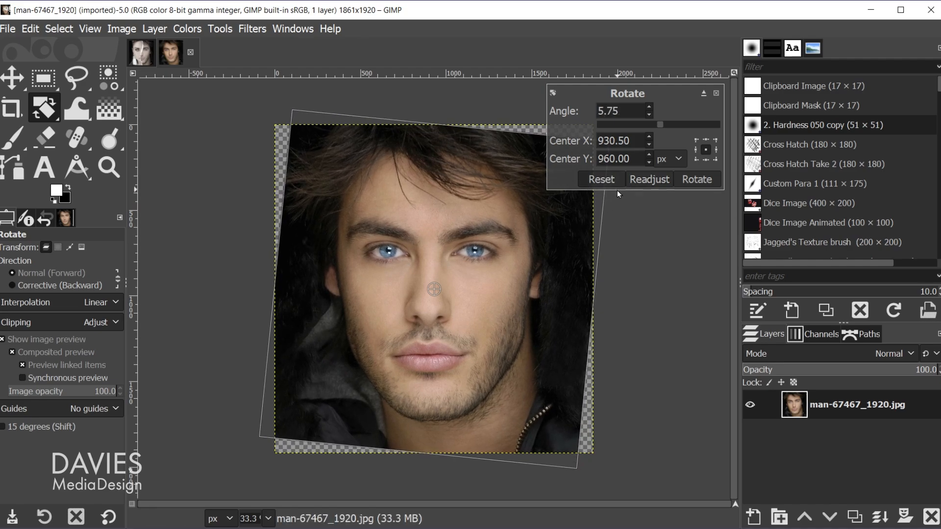
click(696, 178)
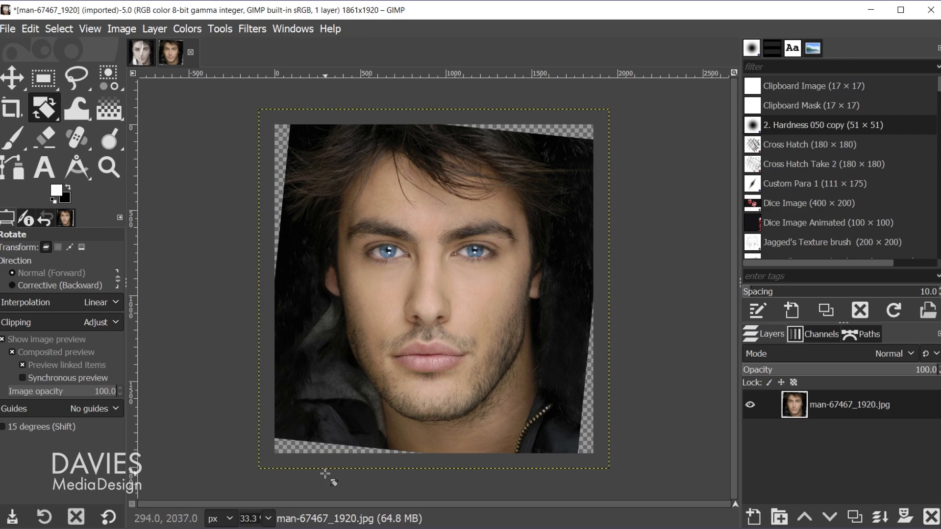
mouse_move(537, 364)
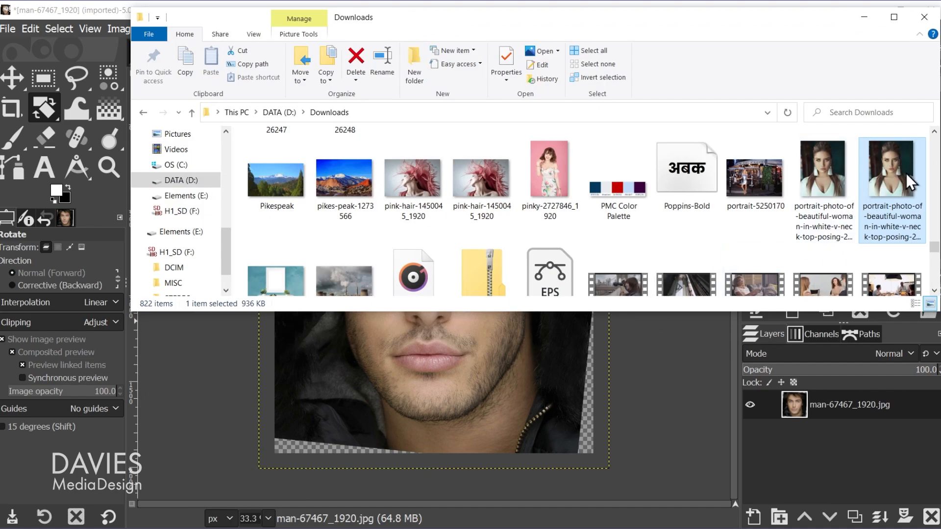
mouse_move(891, 180)
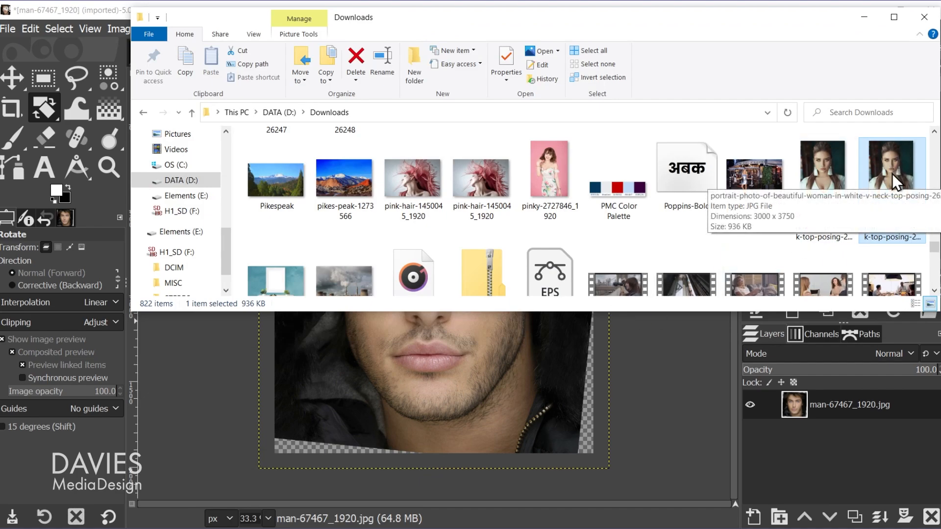
mouse_move(791, 294)
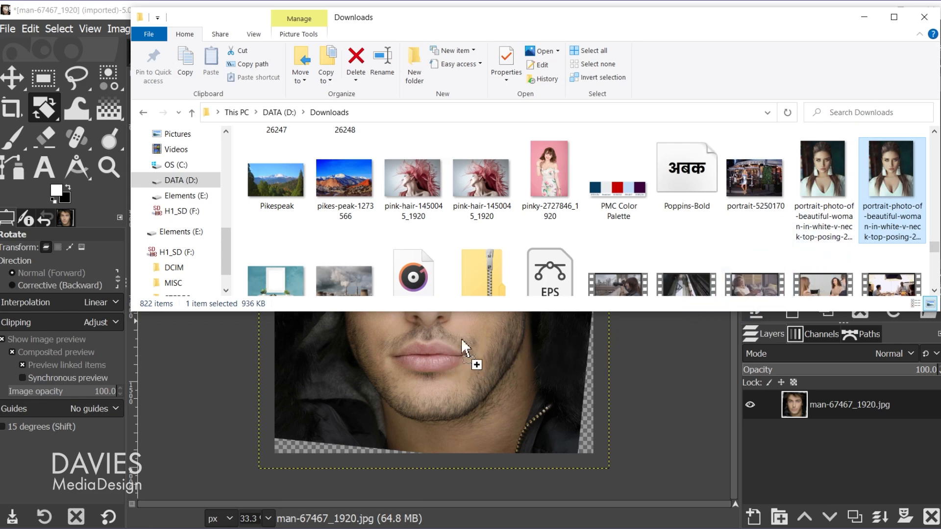
mouse_move(450, 353)
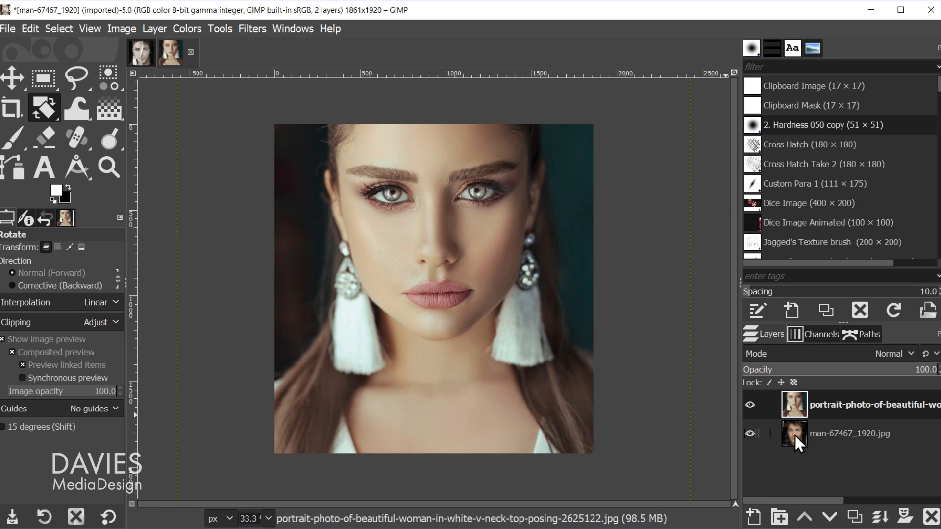
mouse_move(404, 230)
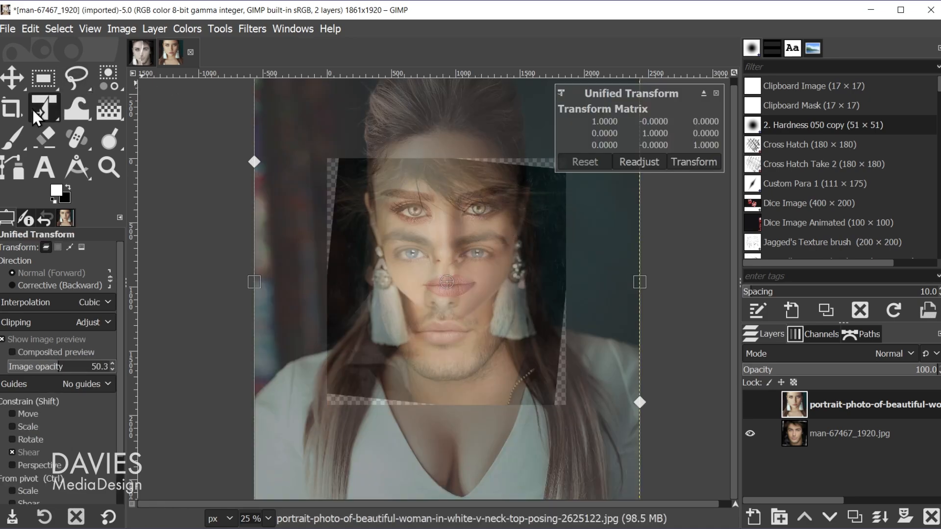
Choose the Unified Transform tool and lower the portrait preview opacity to see the man's face beneath
click(44, 109)
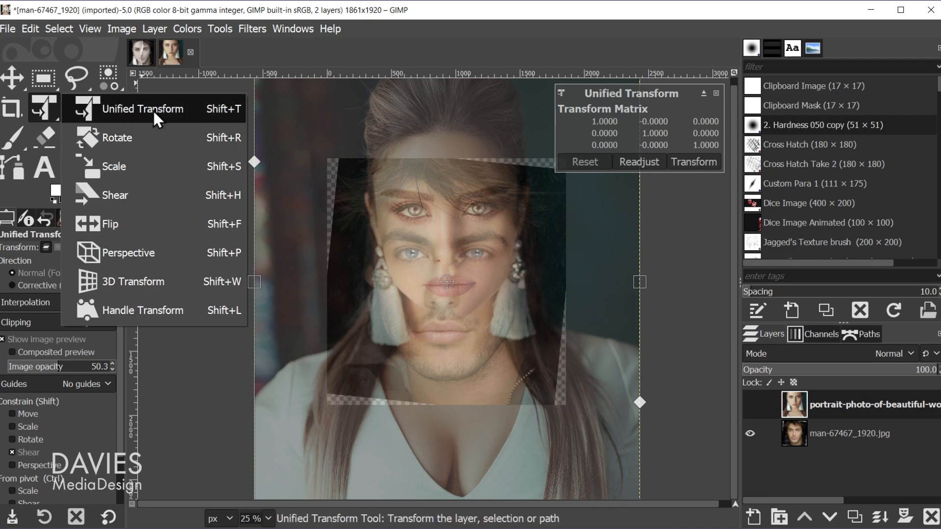
click(143, 109)
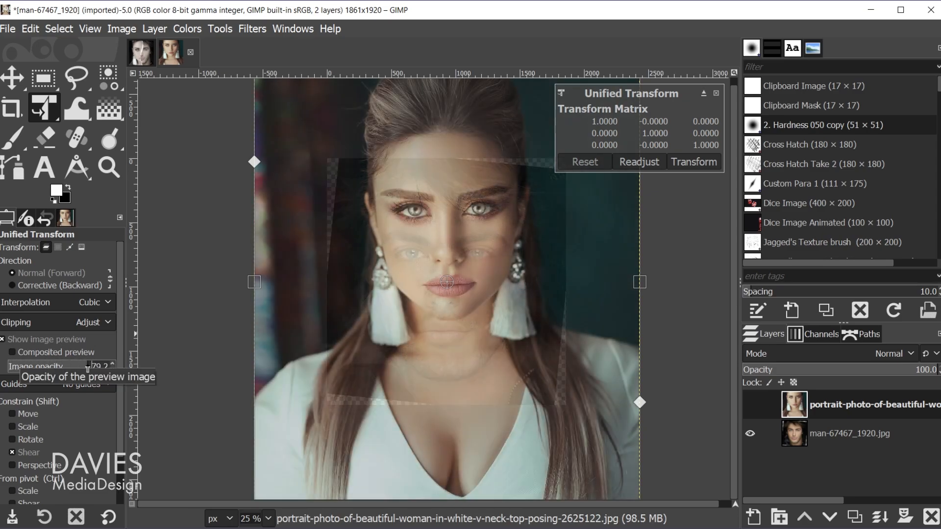
drag(96, 366, 78, 366)
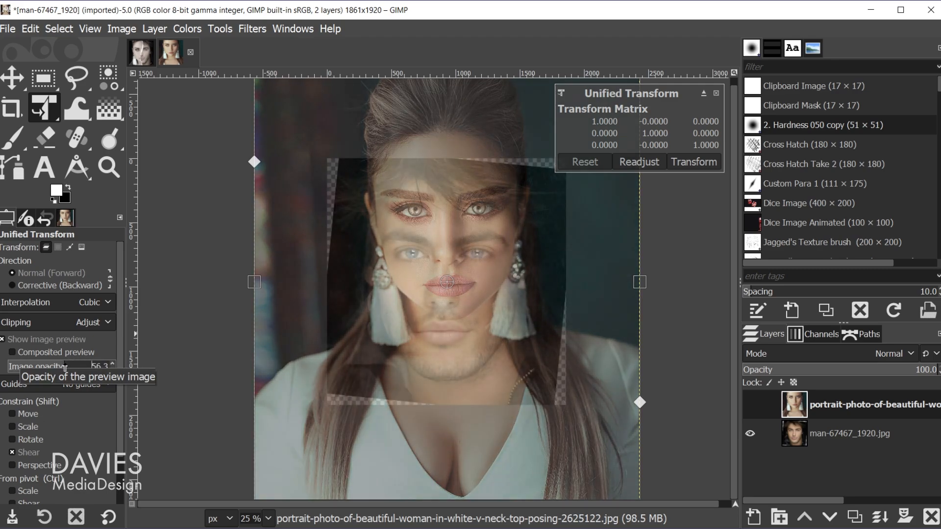
drag(60, 365, 68, 365)
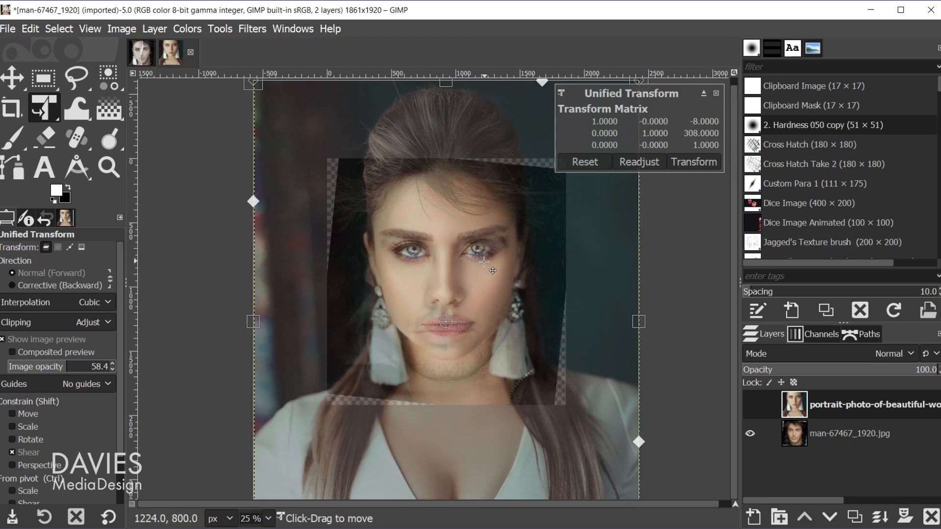
Move and slightly enlarge the woman's portrait so her features match the man's, then apply the transform
drag(486, 262, 492, 273)
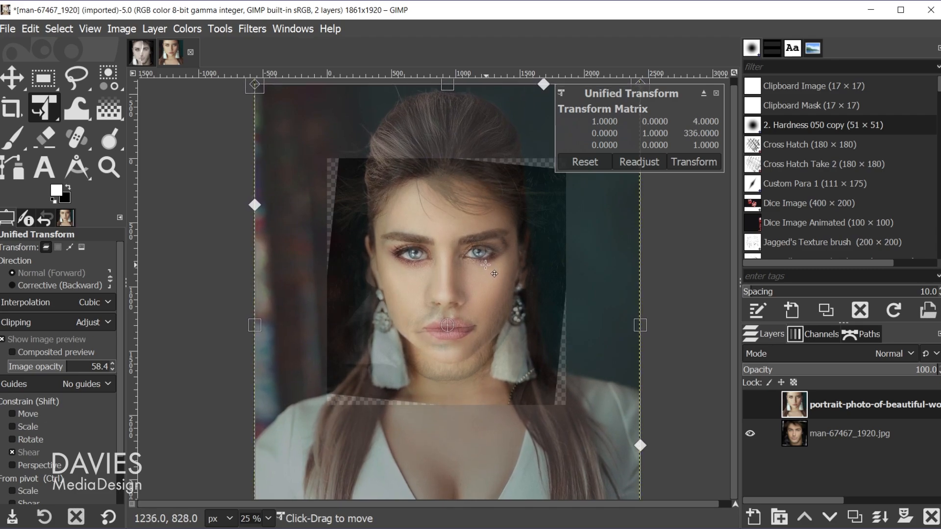
drag(486, 274, 474, 281)
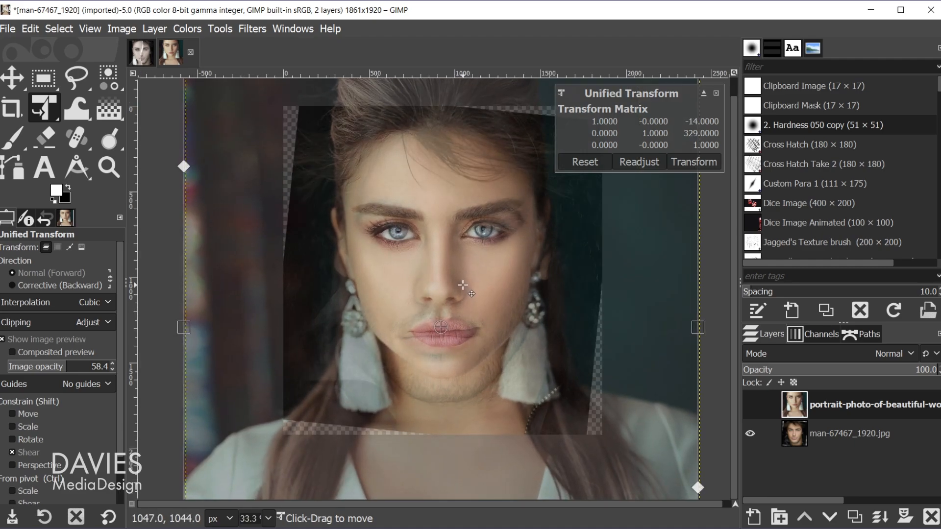
drag(462, 285, 471, 313)
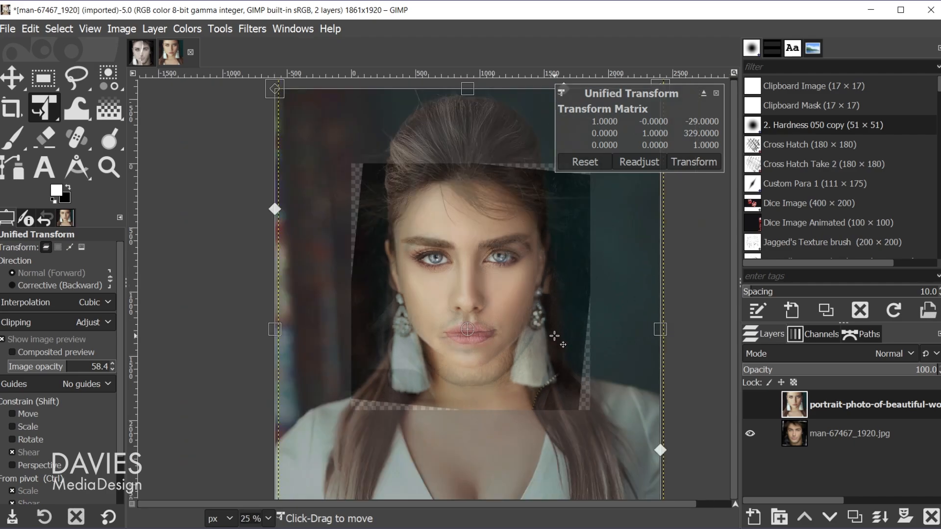
mouse_move(580, 387)
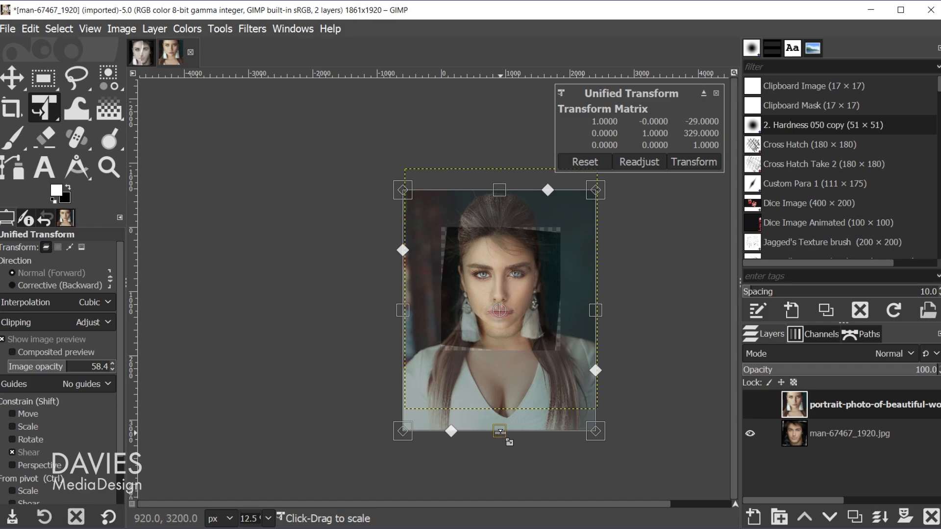
drag(498, 430, 499, 442)
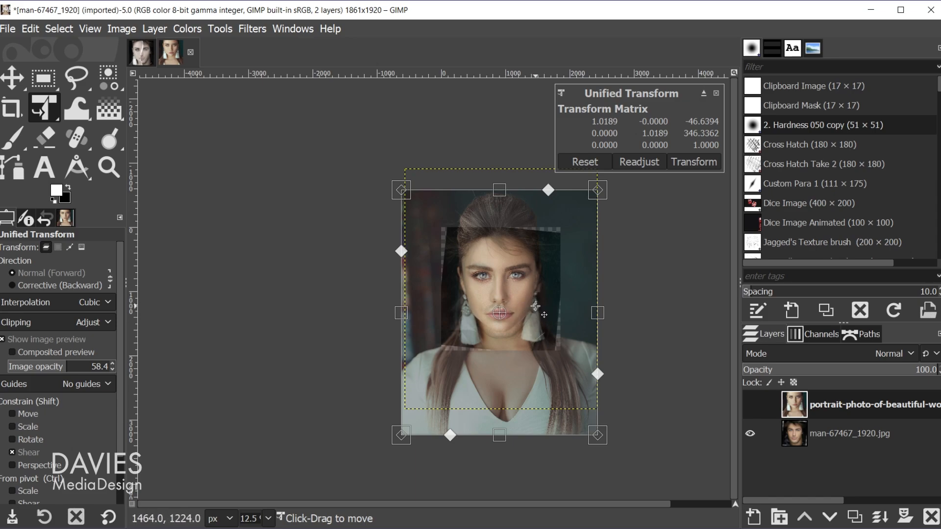
click(694, 162)
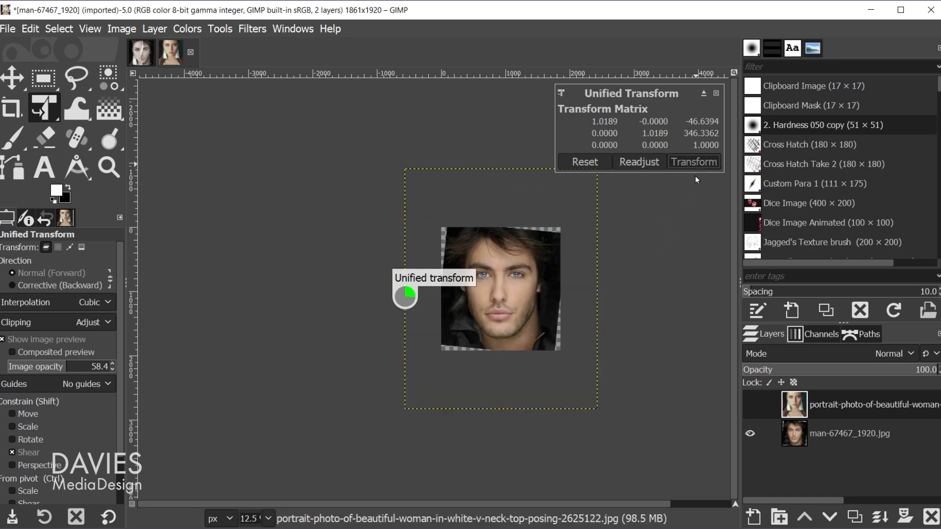
click(694, 161)
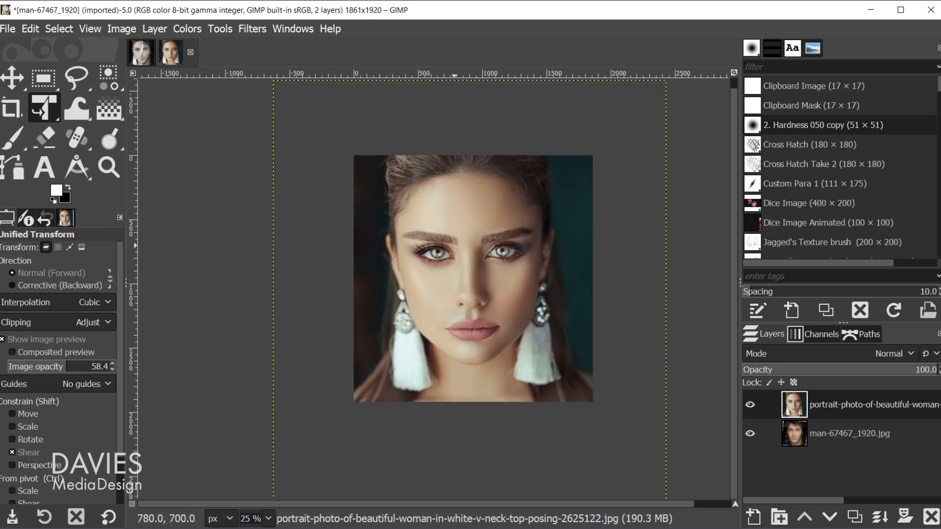
mouse_move(429, 283)
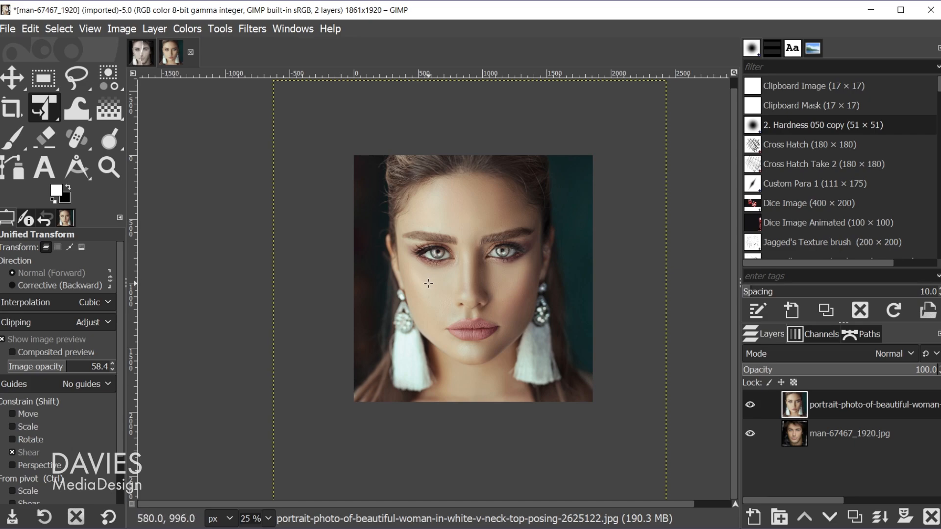
Add a vertical guide by percent at position 50, down the middle of the image
click(121, 28)
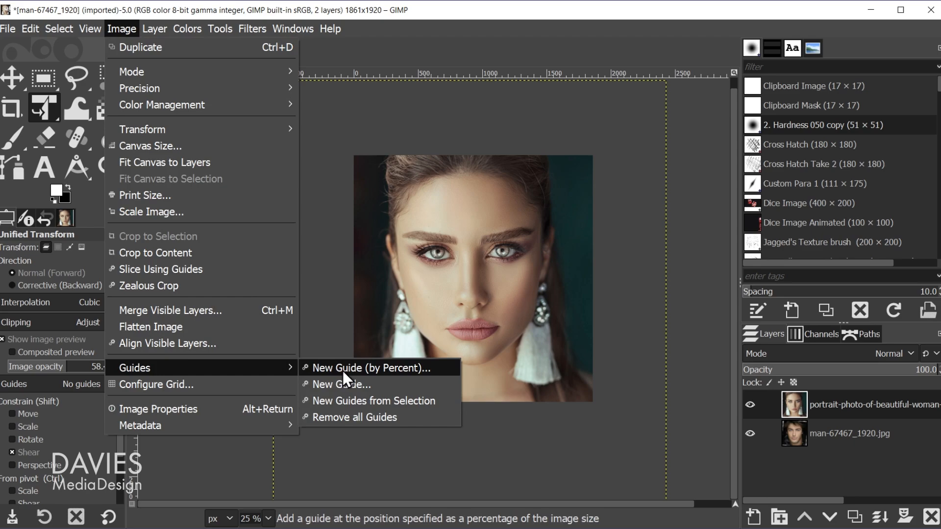
click(358, 367)
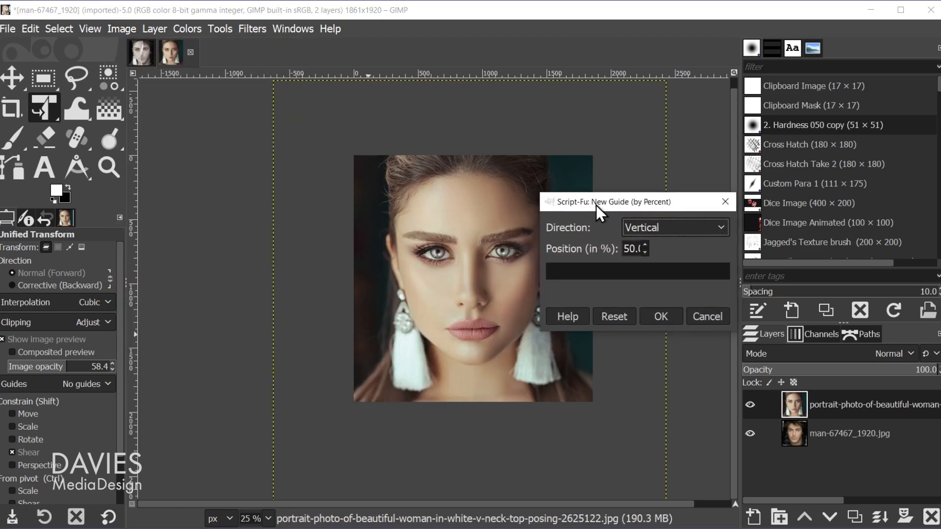
click(673, 226)
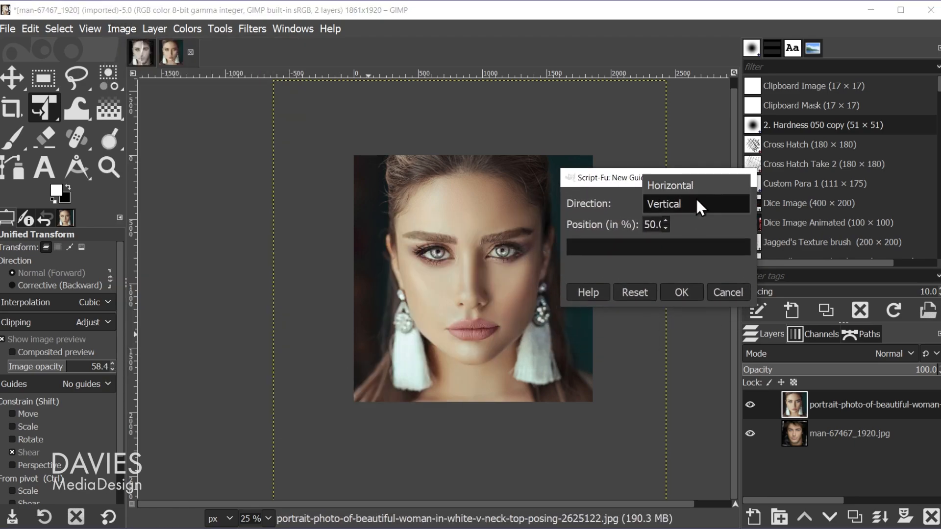
click(664, 204)
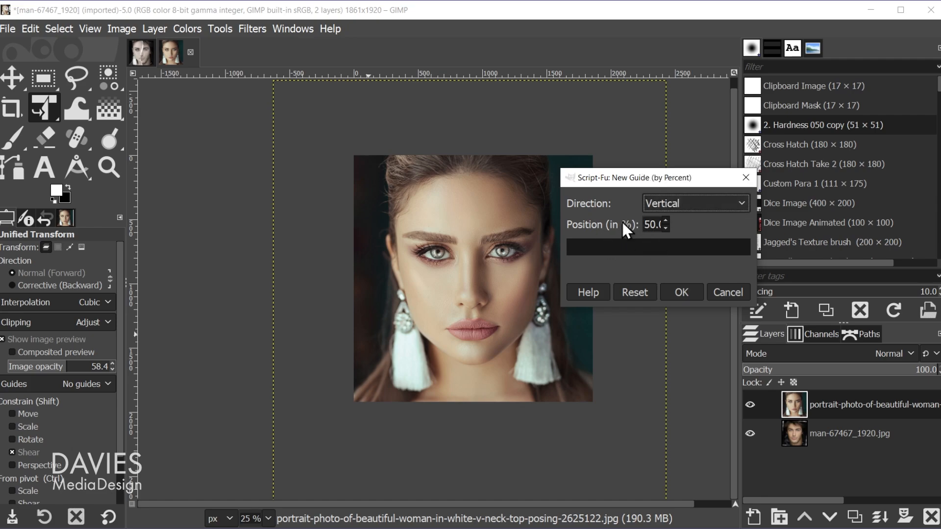
click(680, 292)
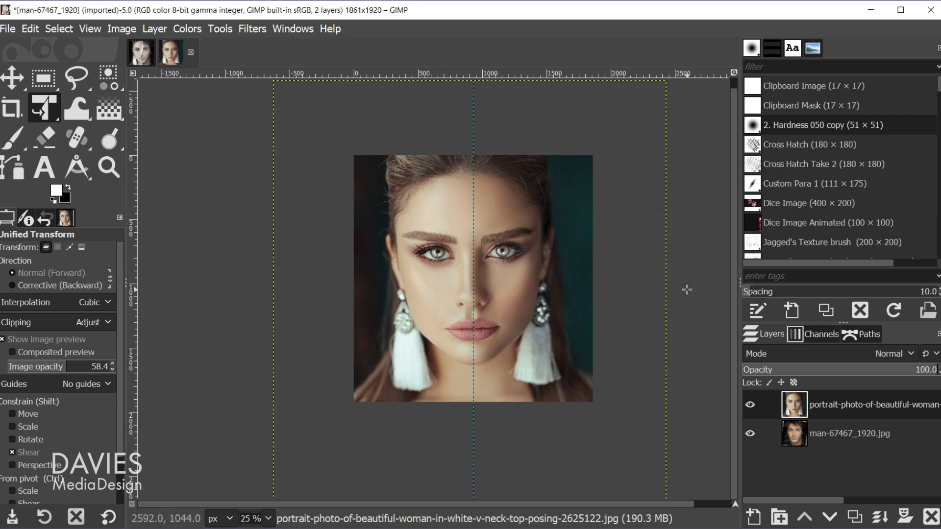
mouse_move(370, 225)
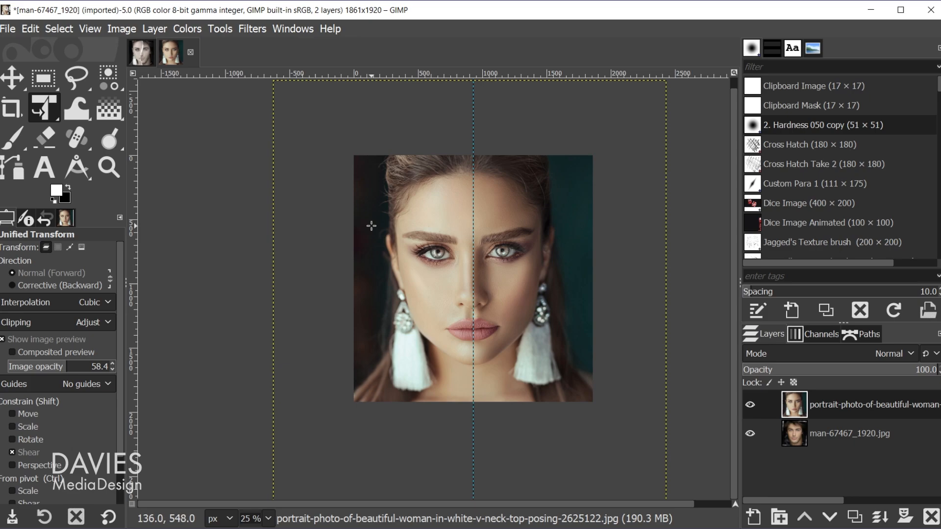
Nudge the woman's portrait sideways to centre her face on the guide, then hide that layer
click(12, 79)
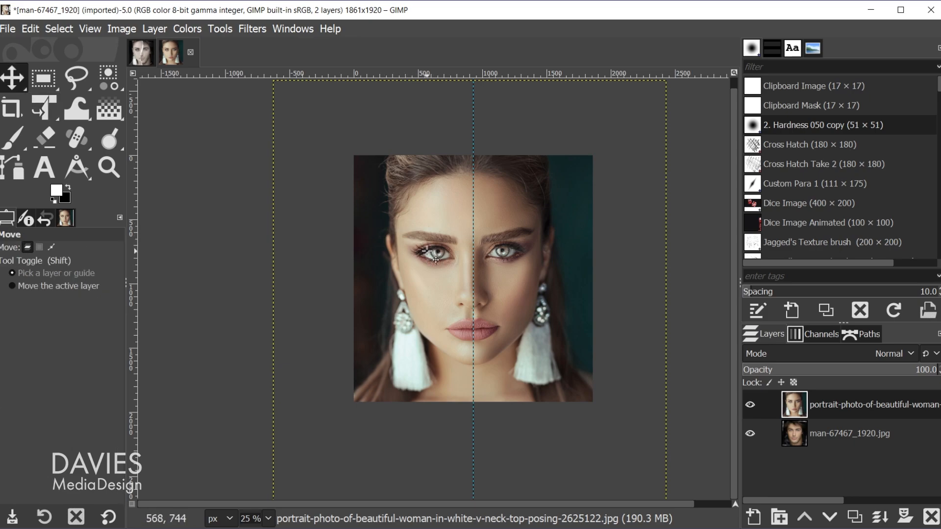
mouse_move(410, 266)
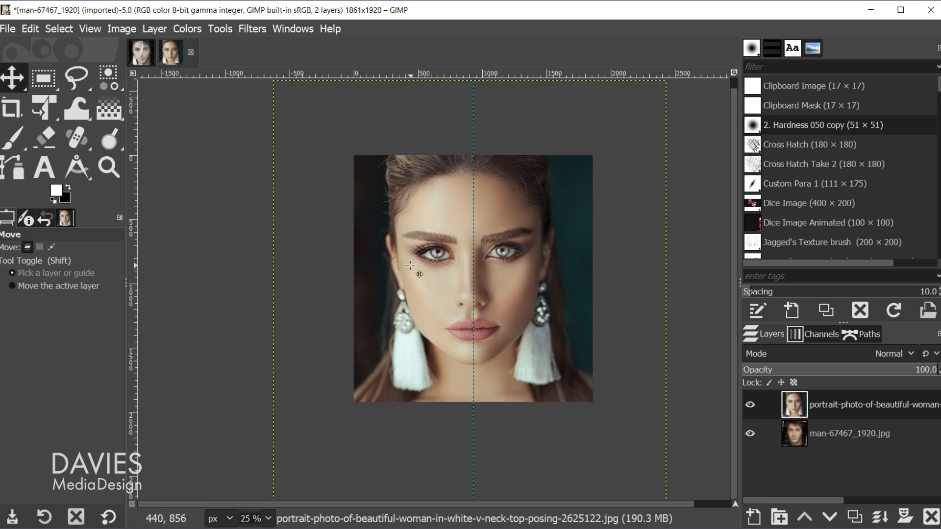
drag(408, 265, 424, 266)
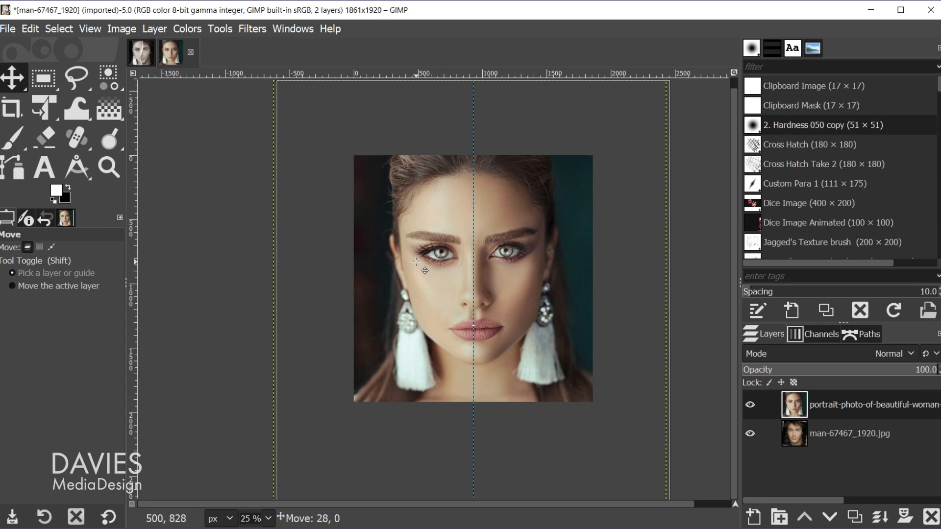
click(749, 405)
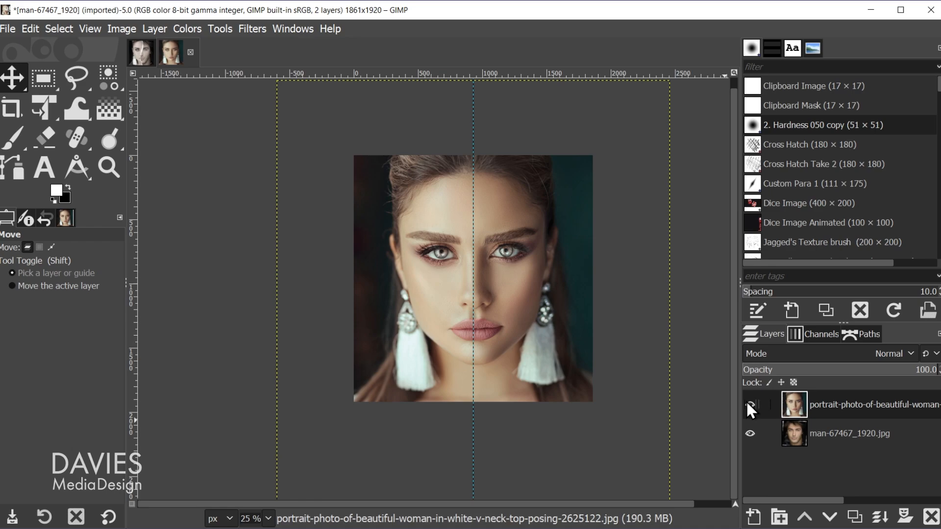
click(748, 405)
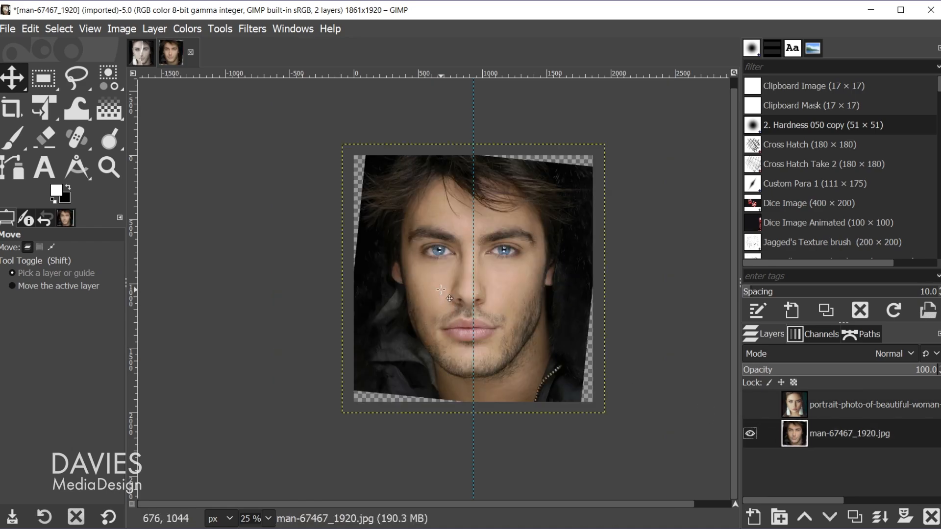
Shift the man's photo so his face centres on the guide, then show the woman's layer again
drag(441, 291, 467, 291)
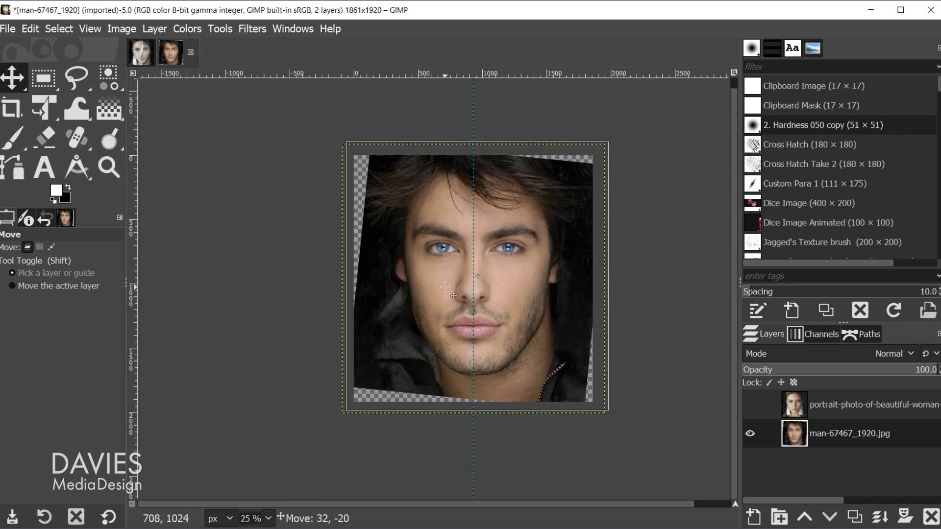
drag(445, 286, 502, 311)
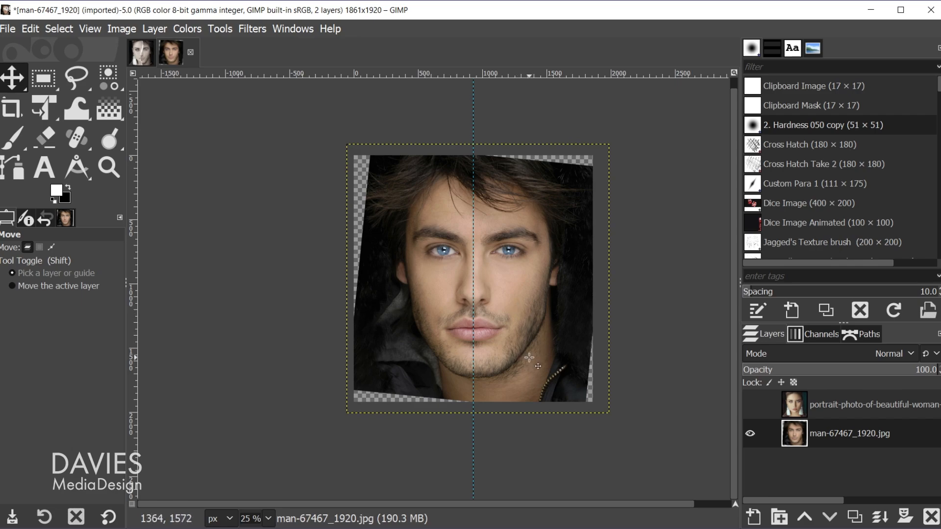
click(750, 406)
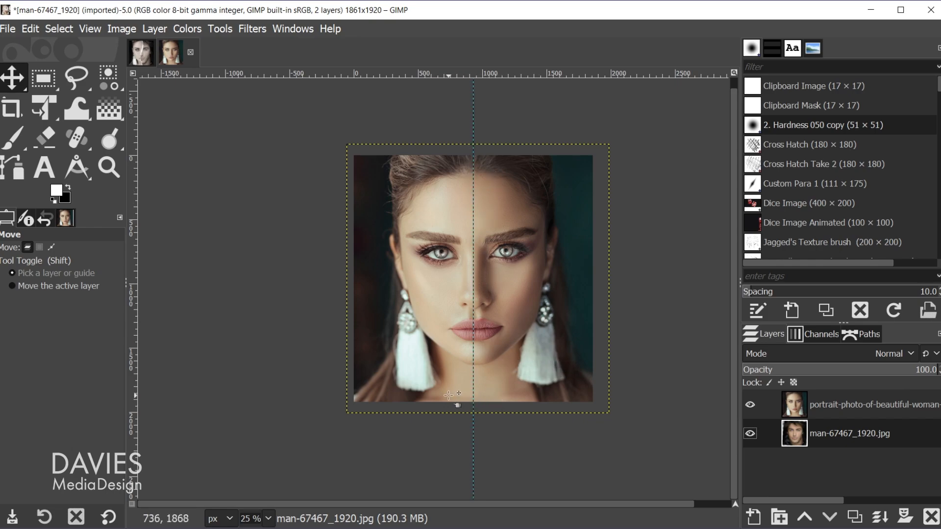
mouse_move(329, 521)
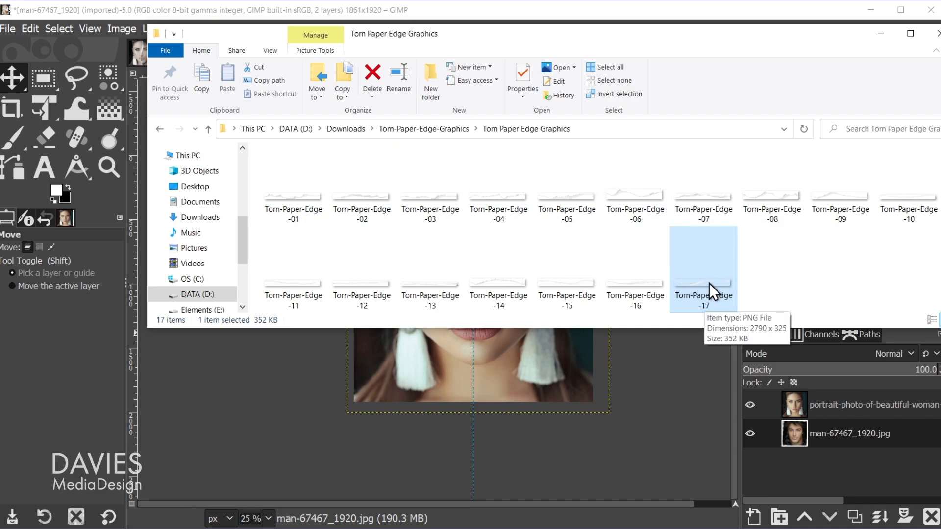
mouse_move(705, 290)
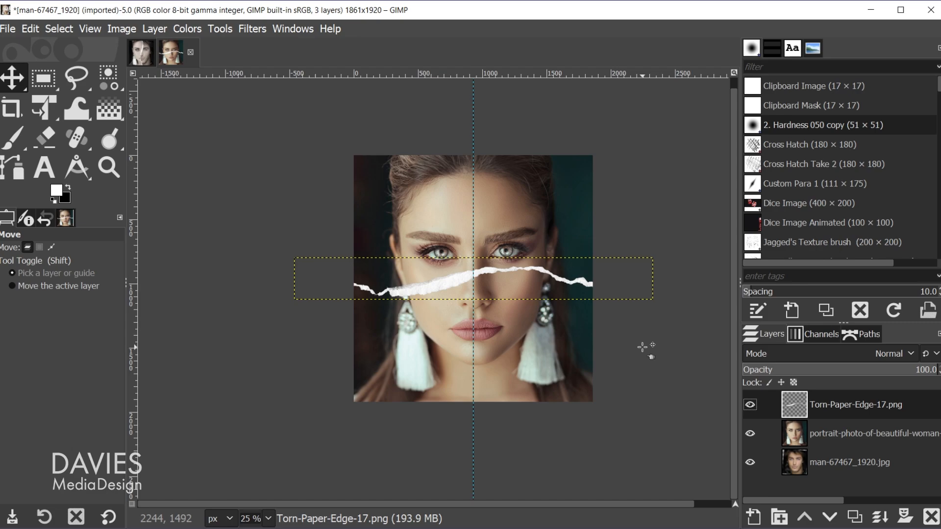
Rotate the torn paper edge layer 90 degrees so it runs vertically down the face
click(43, 108)
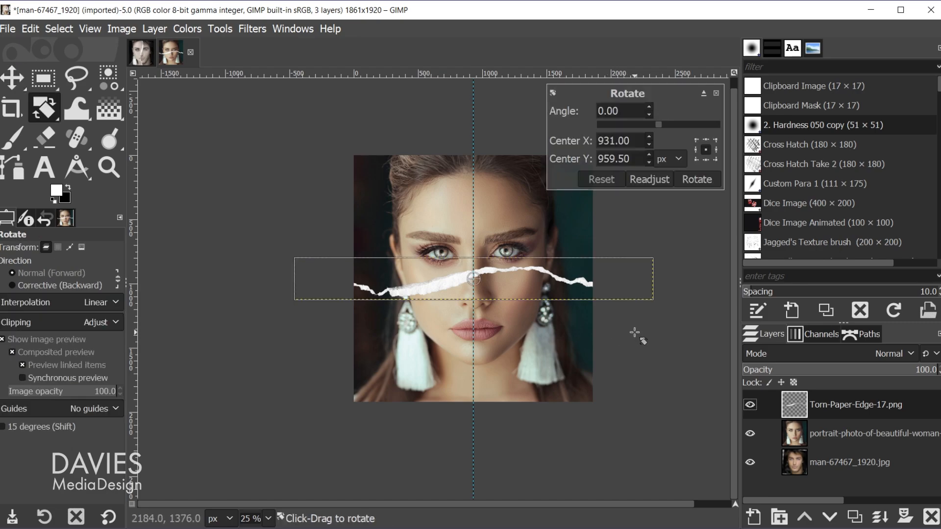
mouse_move(652, 266)
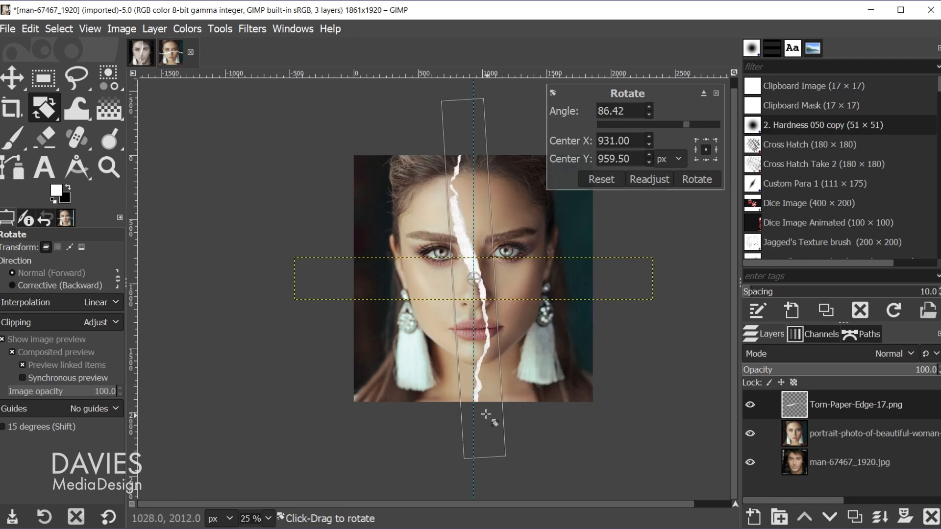
drag(488, 415, 437, 401)
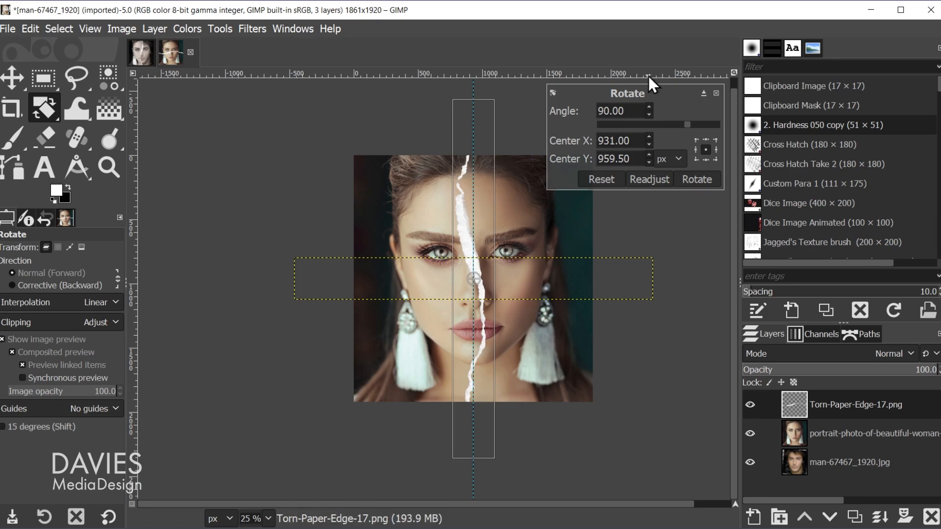
mouse_move(472, 277)
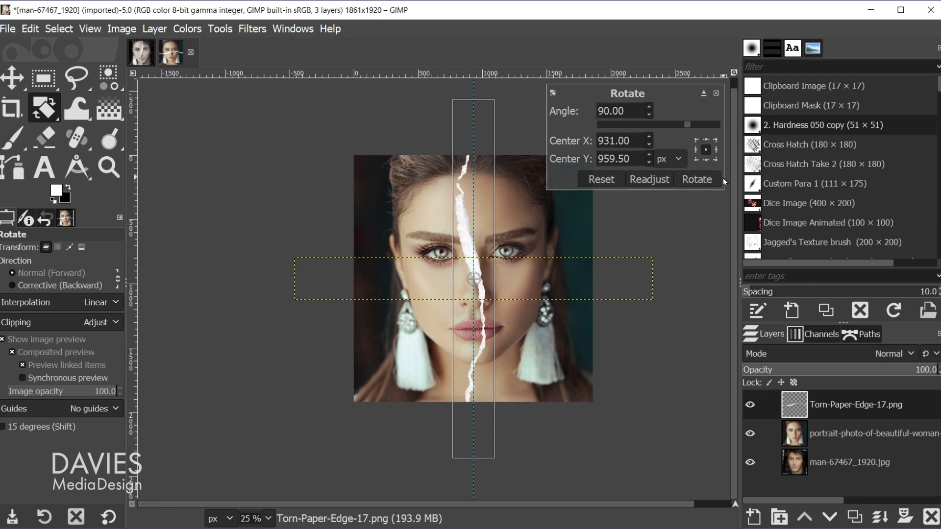
click(695, 178)
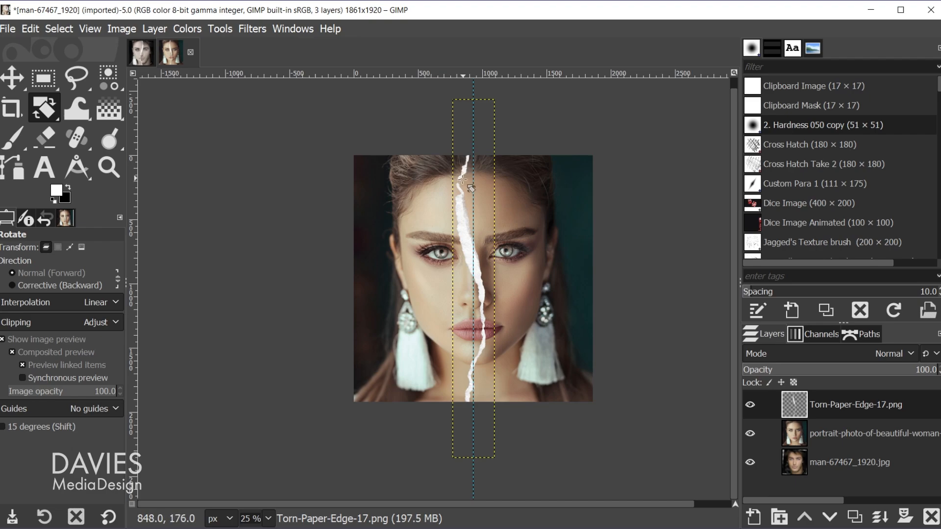
mouse_move(540, 261)
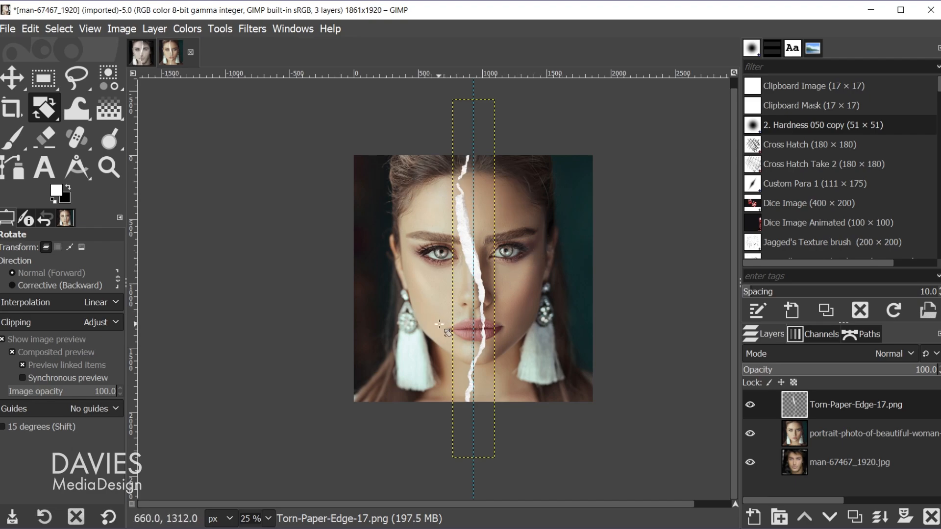
mouse_move(568, 345)
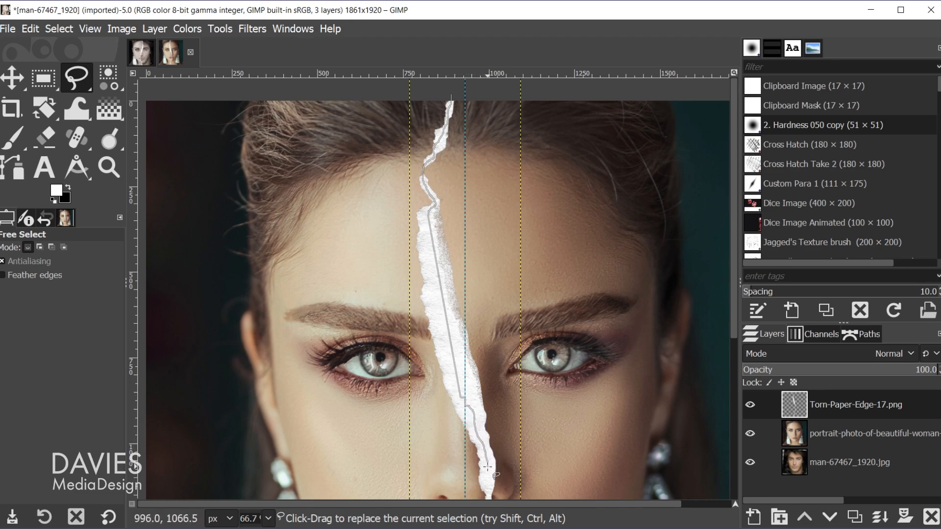
Adjust the view while tracing the freehand selection along the torn edge around the right half
scroll(down, 3)
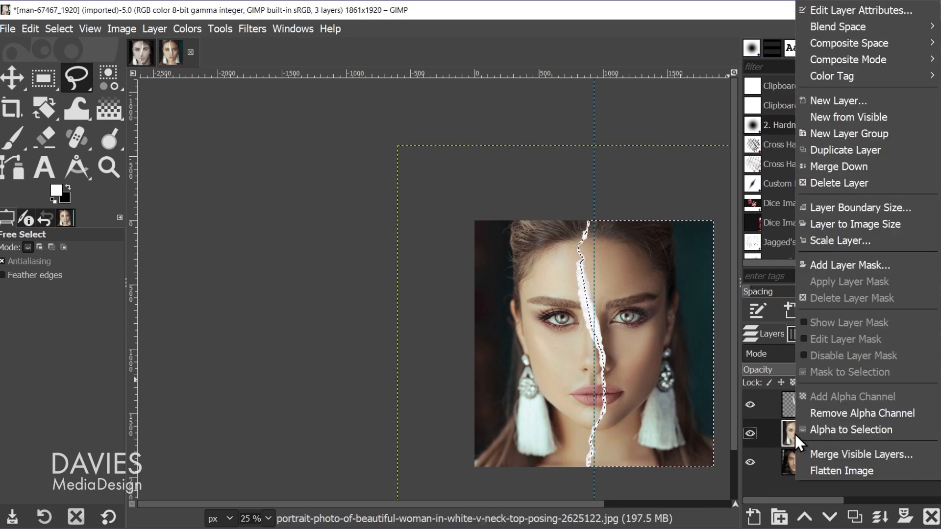
Add a layer mask to the woman's portrait from the selection, inverted, revealing the man on the right
click(848, 265)
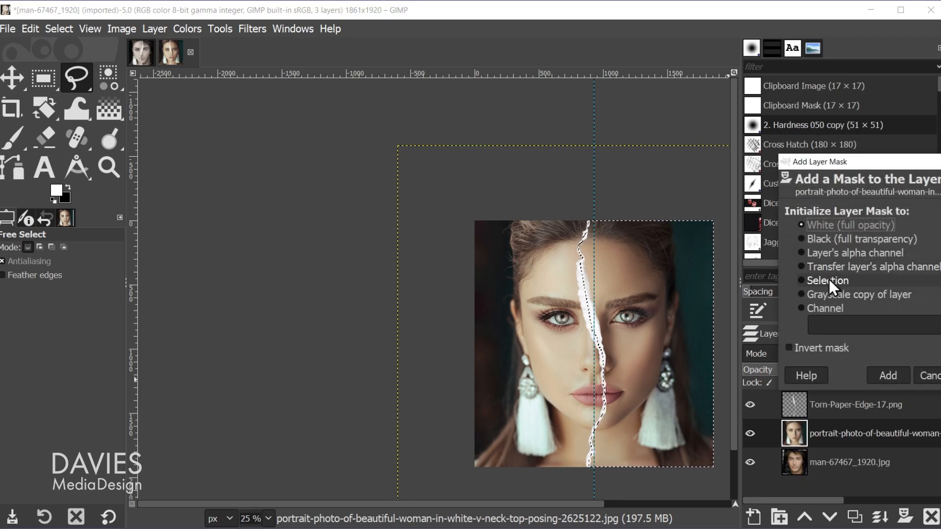
click(800, 280)
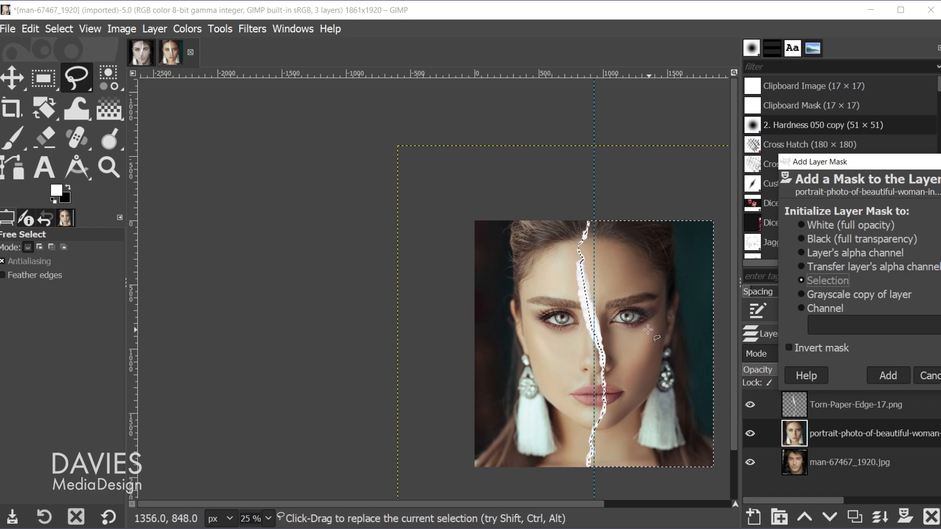
mouse_move(687, 287)
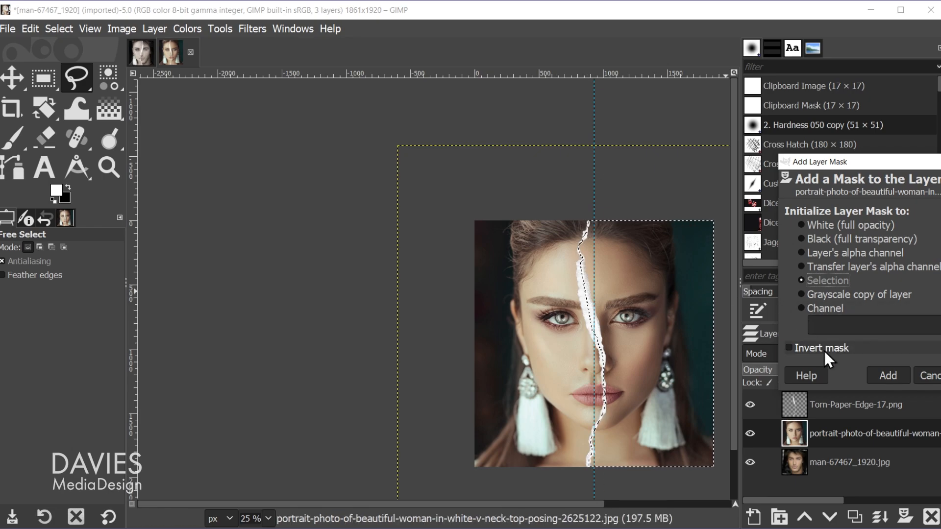
click(788, 347)
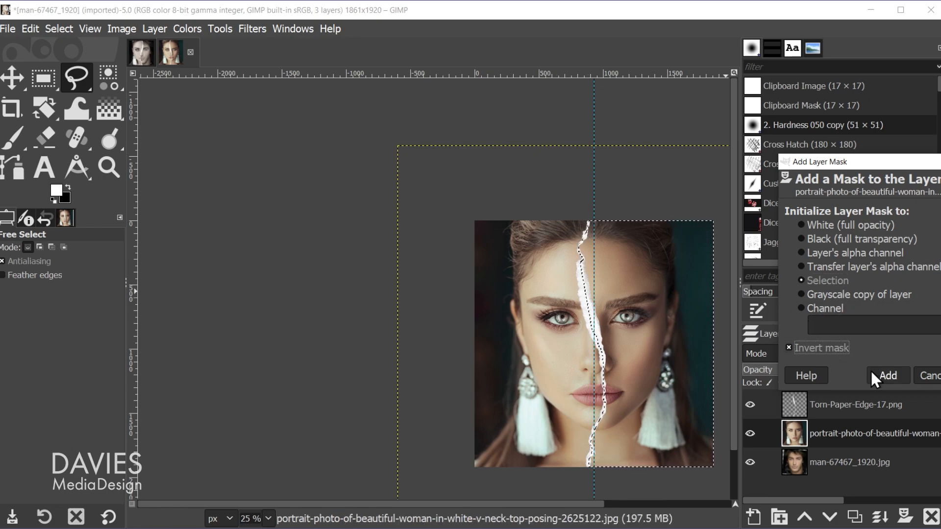
click(887, 375)
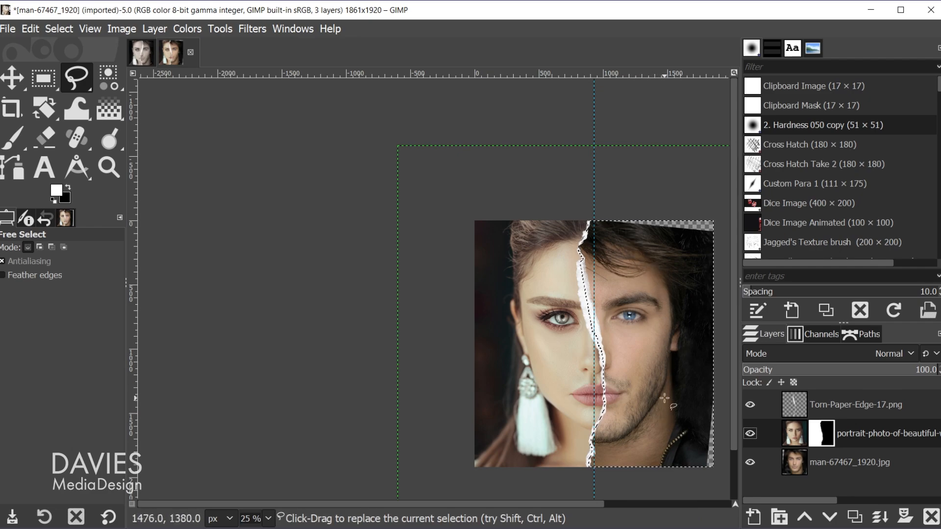
mouse_move(630, 284)
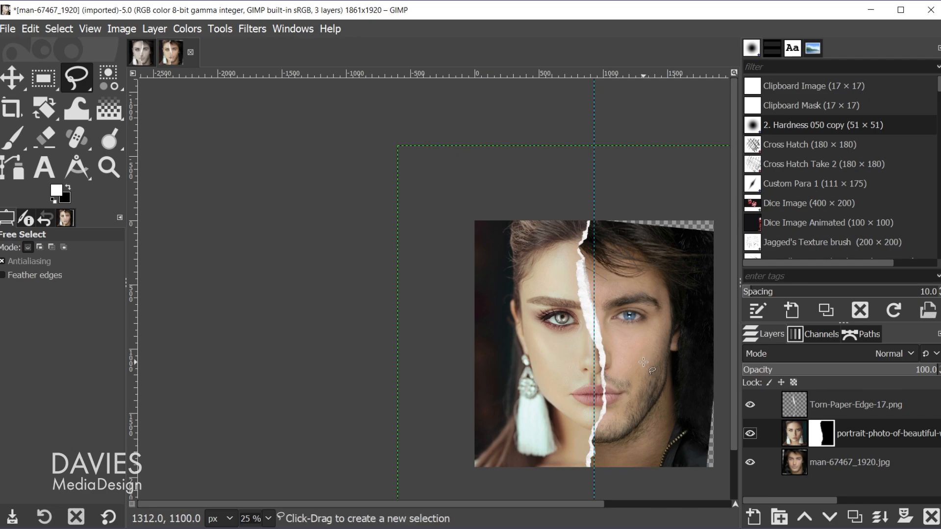
Make the portrait's layer mask the active target with the Move tool selected
click(11, 77)
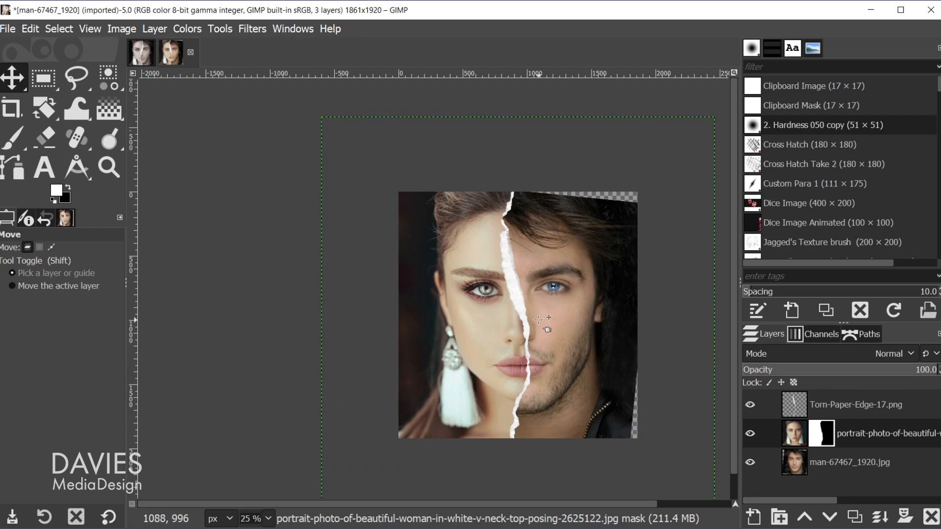
mouse_move(603, 399)
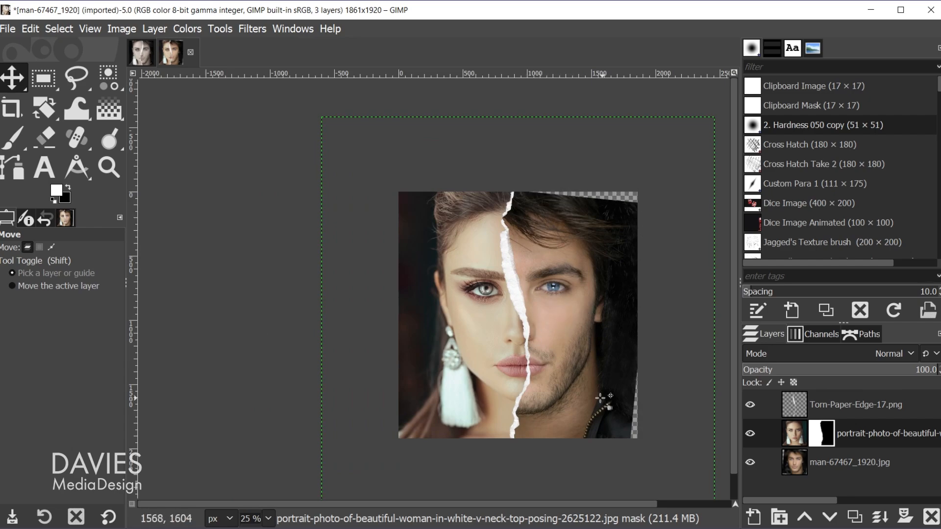
Crop with a 1:1 fixed-aspect square over the face, removing the transparent edges
click(11, 109)
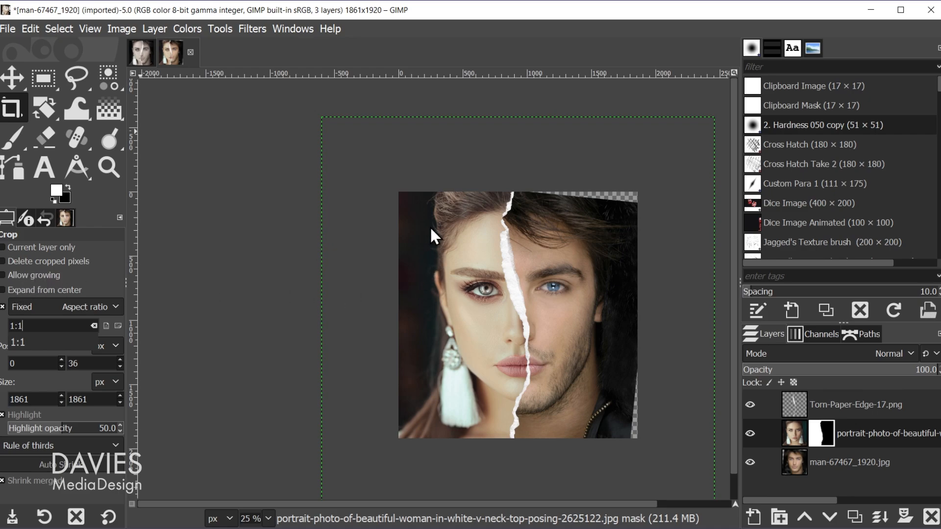
mouse_move(464, 243)
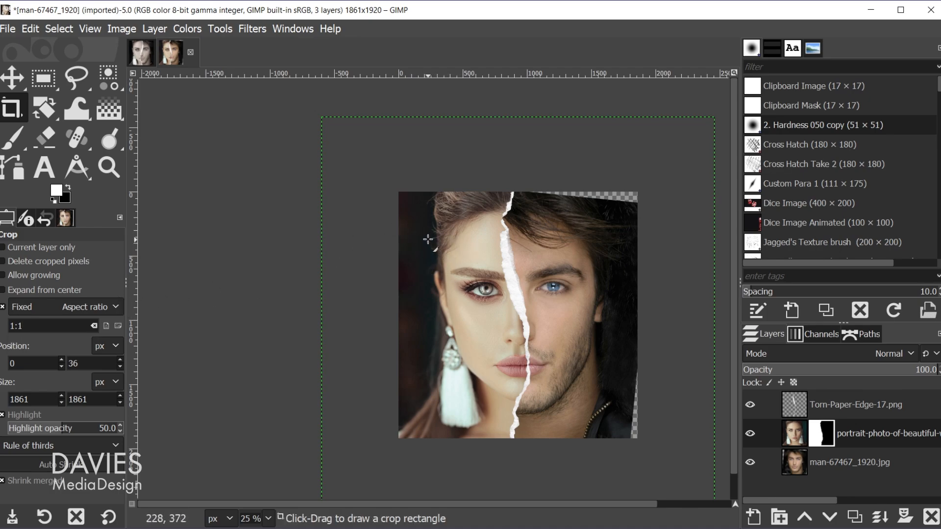
drag(418, 224, 551, 352)
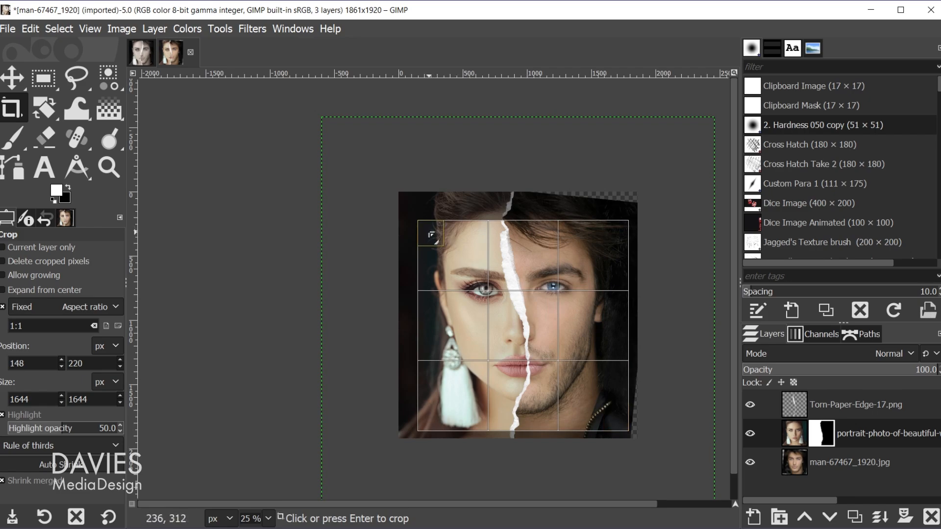
drag(431, 234, 421, 210)
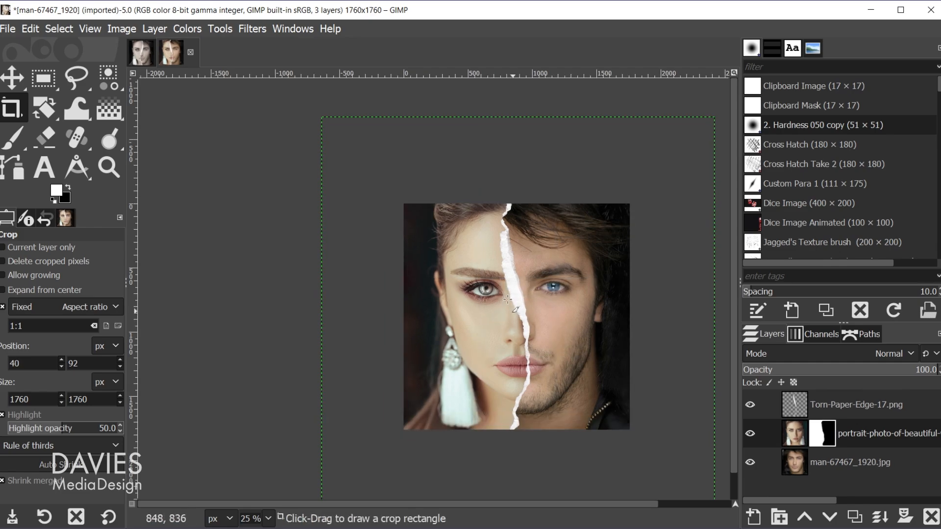
mouse_move(614, 204)
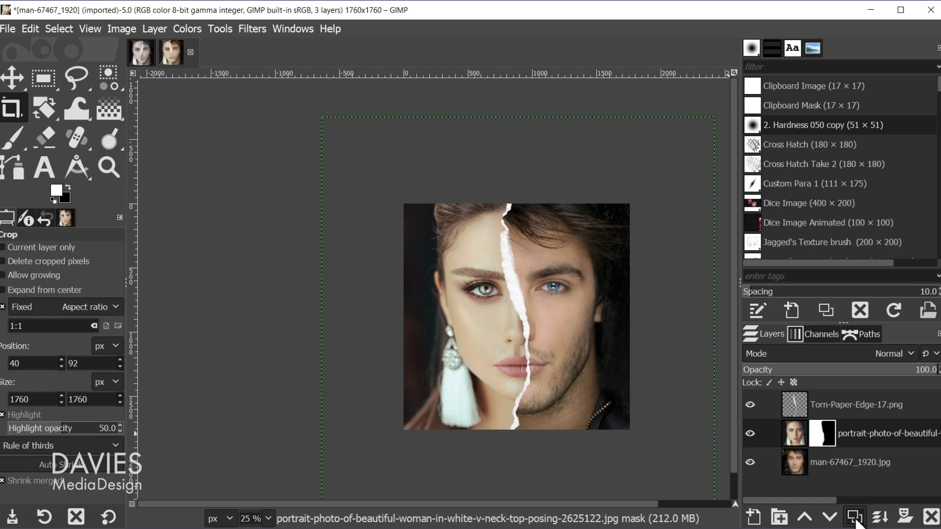
Duplicate the masked woman's portrait layer and the man's photo layer
click(853, 517)
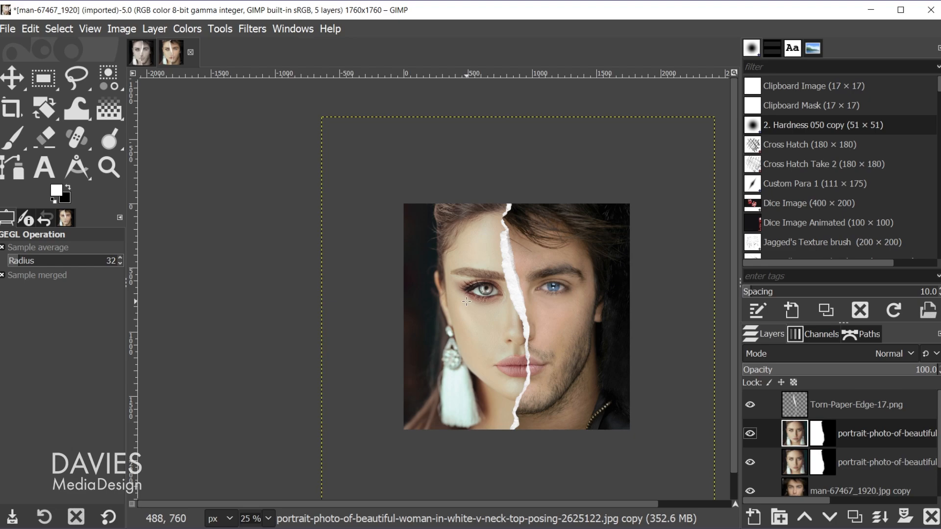
Load the Ripped Portrait Settings preset in Colors > Levels for the woman's layer
click(186, 29)
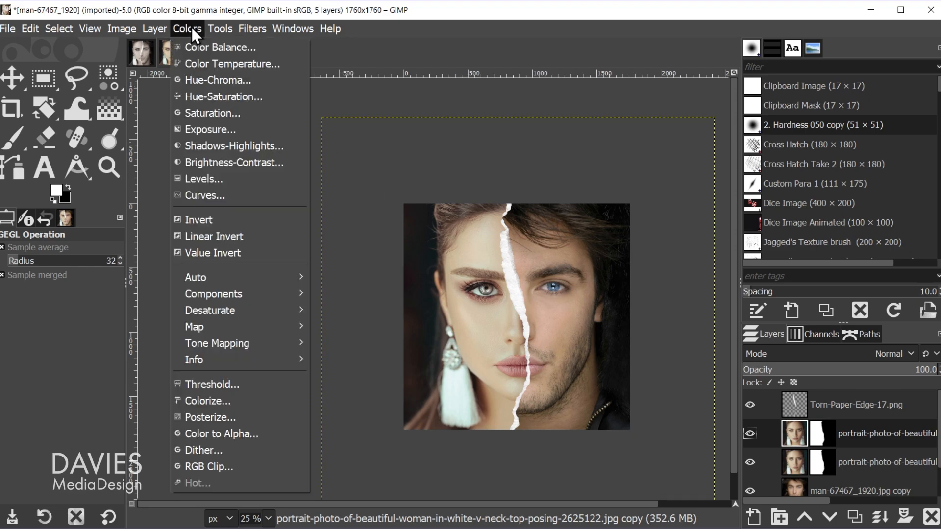
click(204, 178)
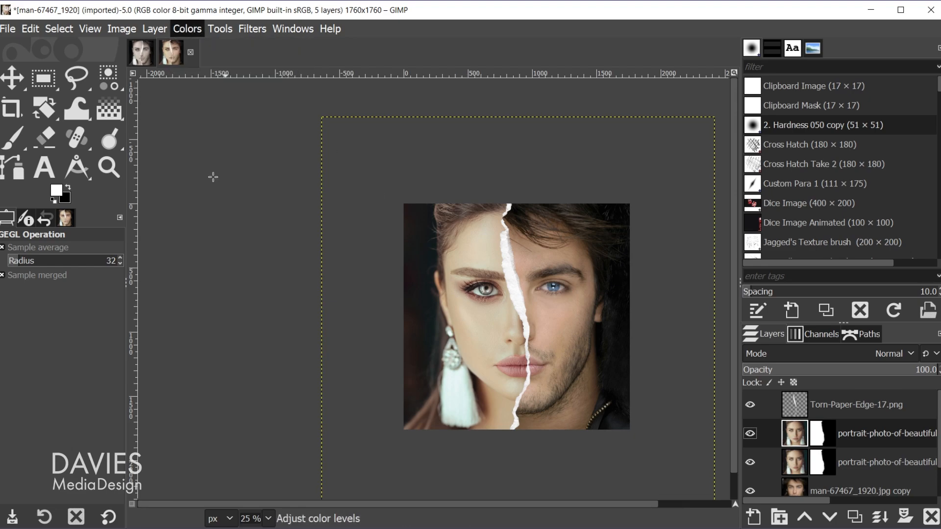
click(186, 28)
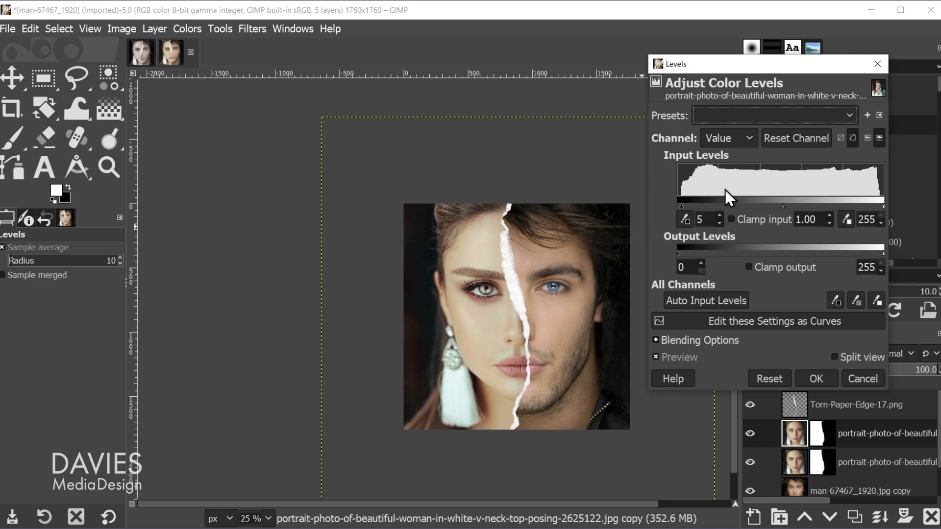
click(726, 138)
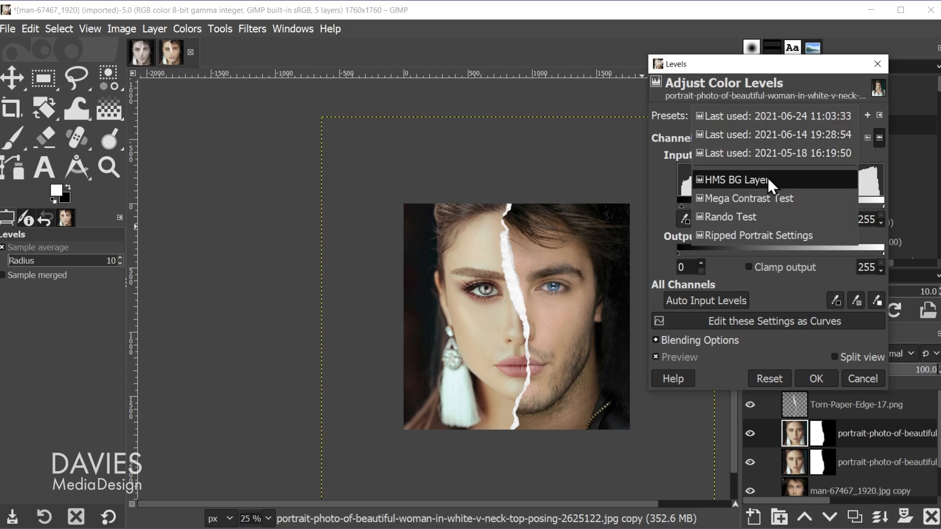
click(757, 234)
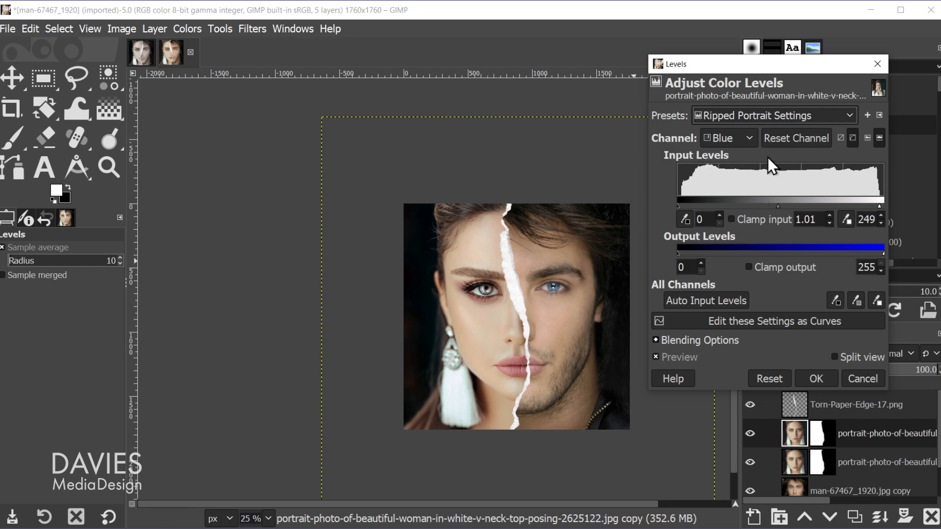
mouse_move(720, 155)
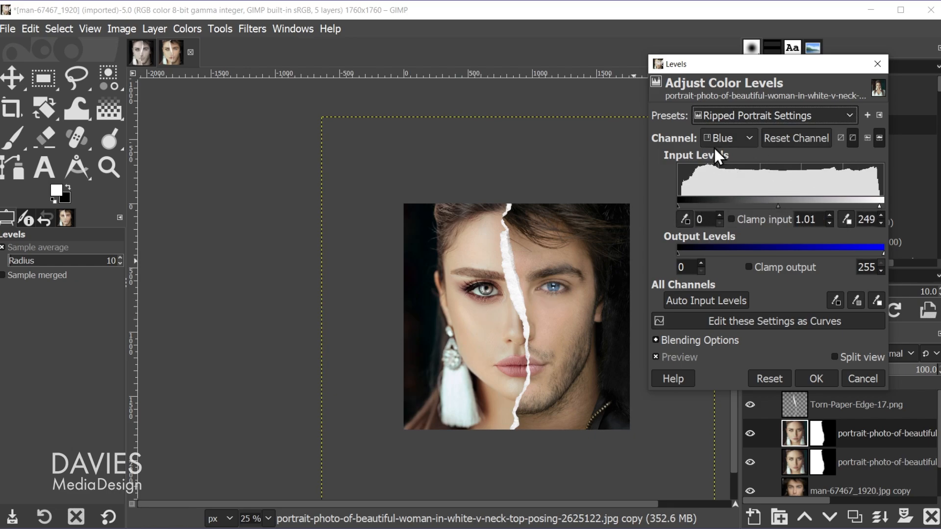
Review the Green, Red and Value channel levels and apply the adjustment
click(727, 137)
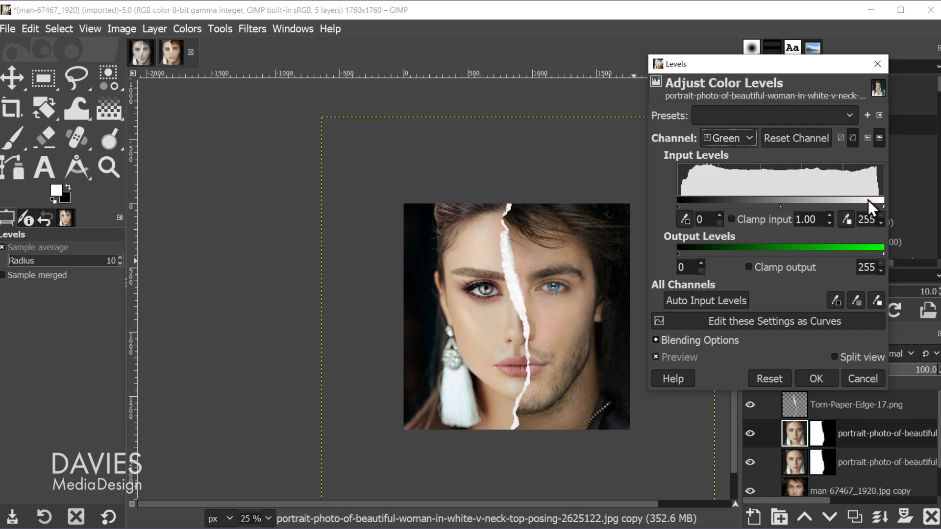
click(728, 137)
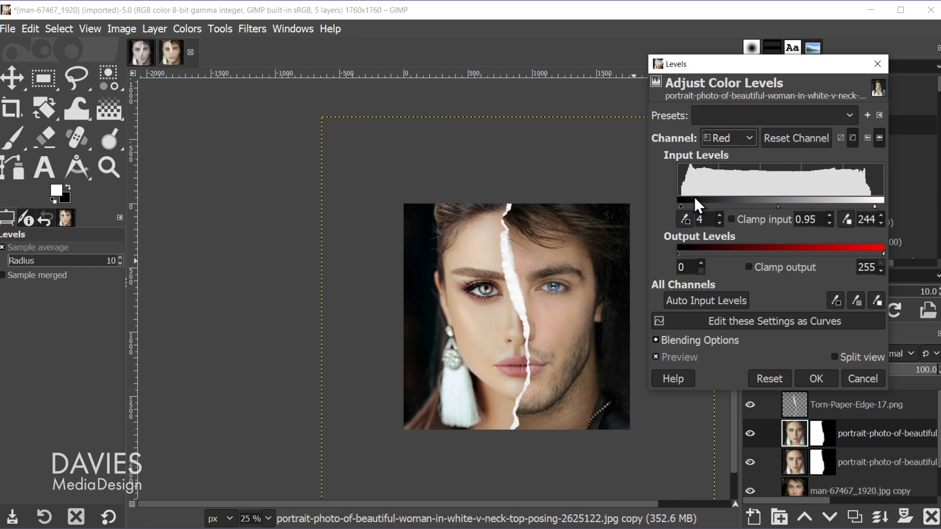
click(728, 137)
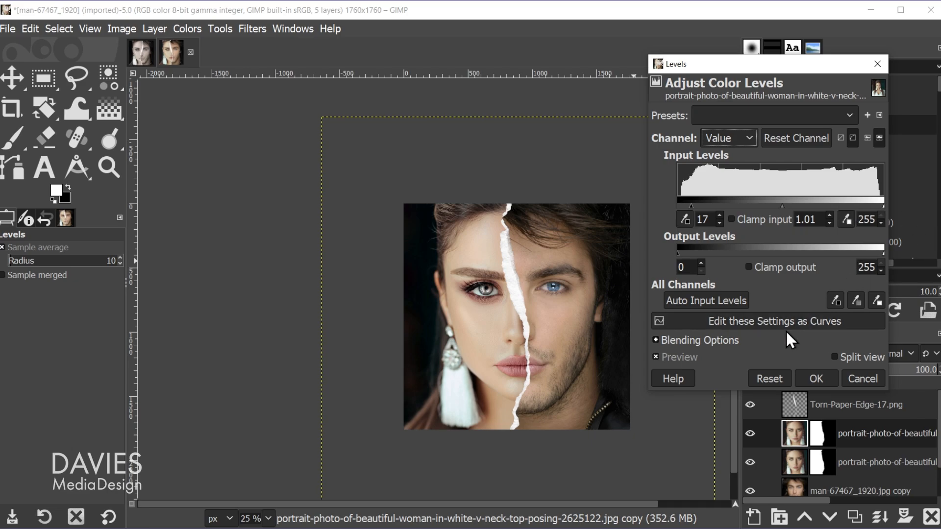
click(814, 378)
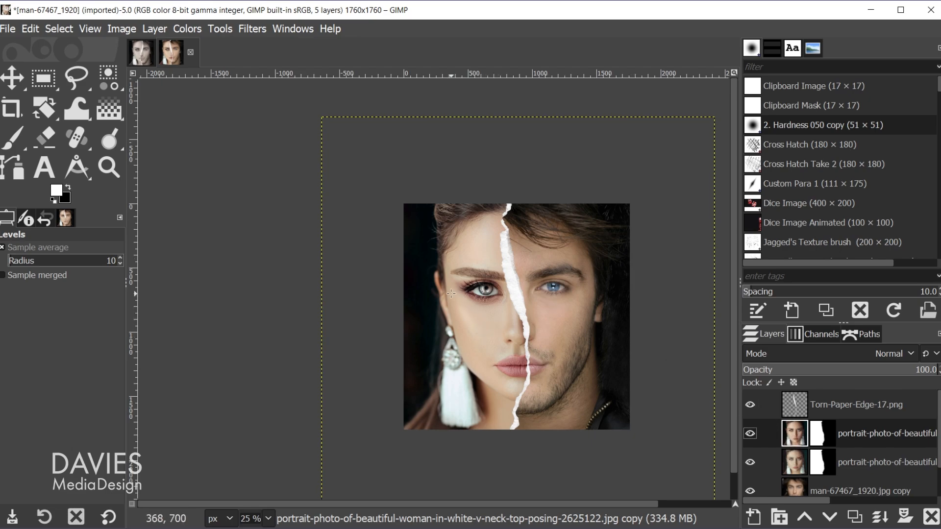
Lower the woman layer's Saturation scale to about 0.407 and select the man's layer
click(186, 29)
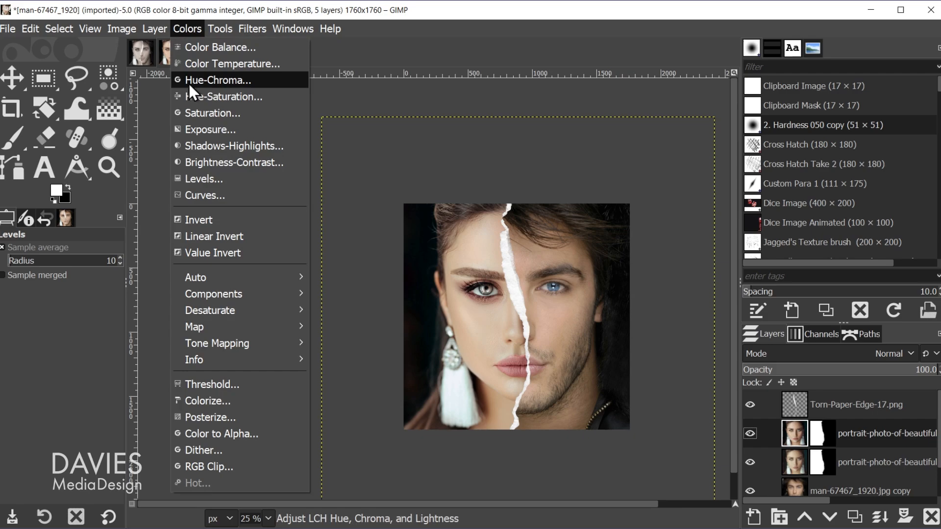
click(212, 112)
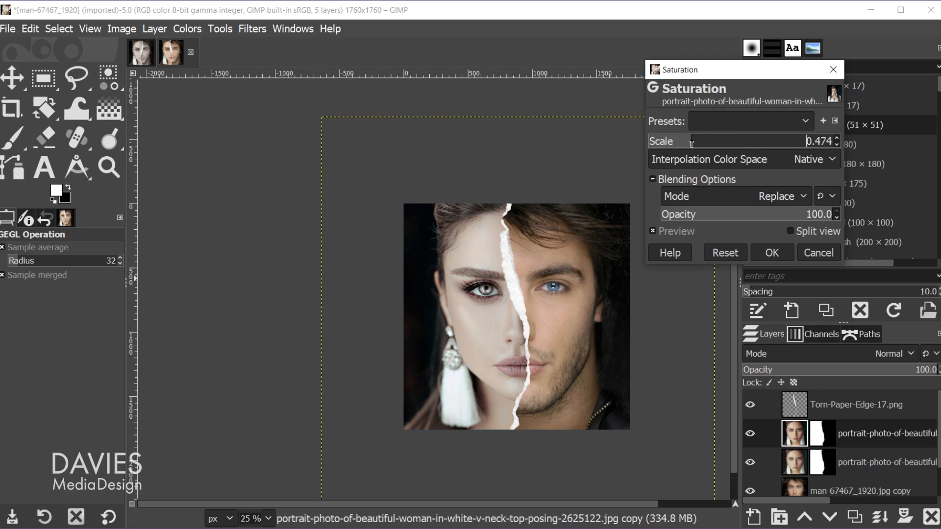
drag(690, 141, 684, 141)
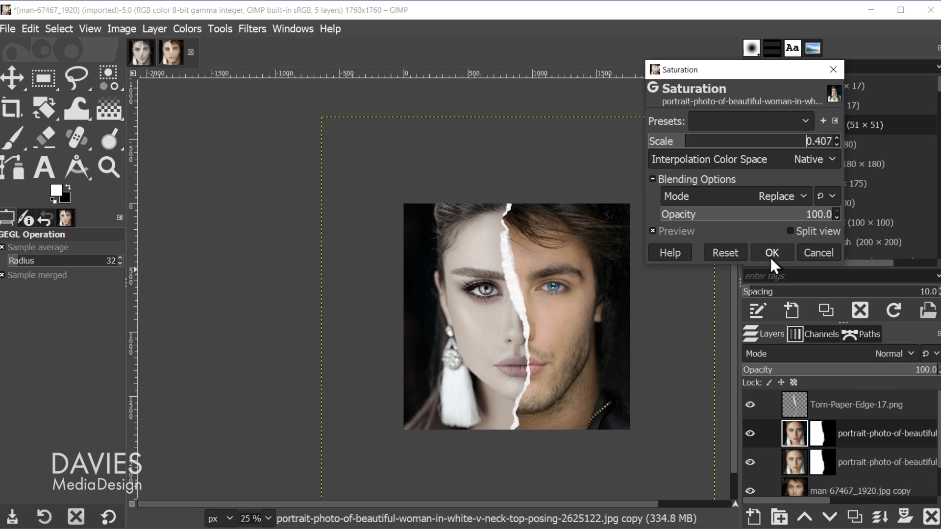
click(771, 252)
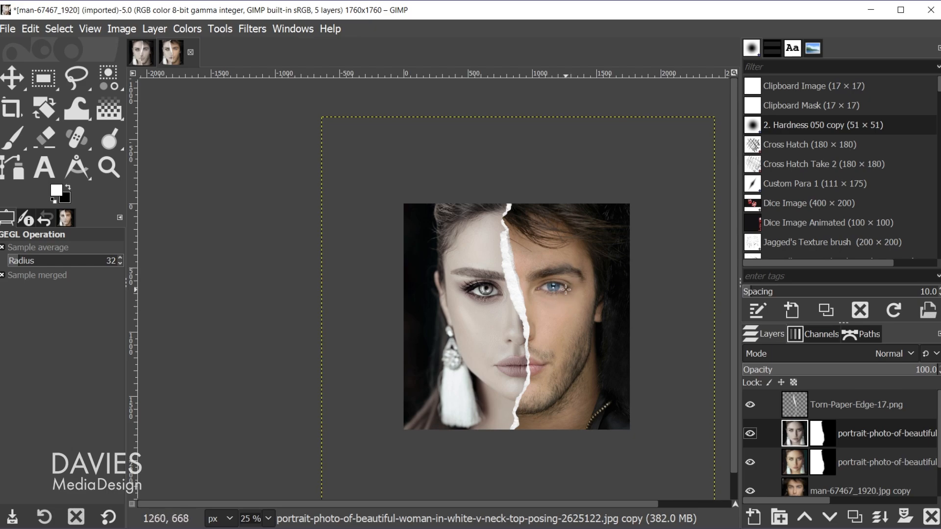
click(864, 481)
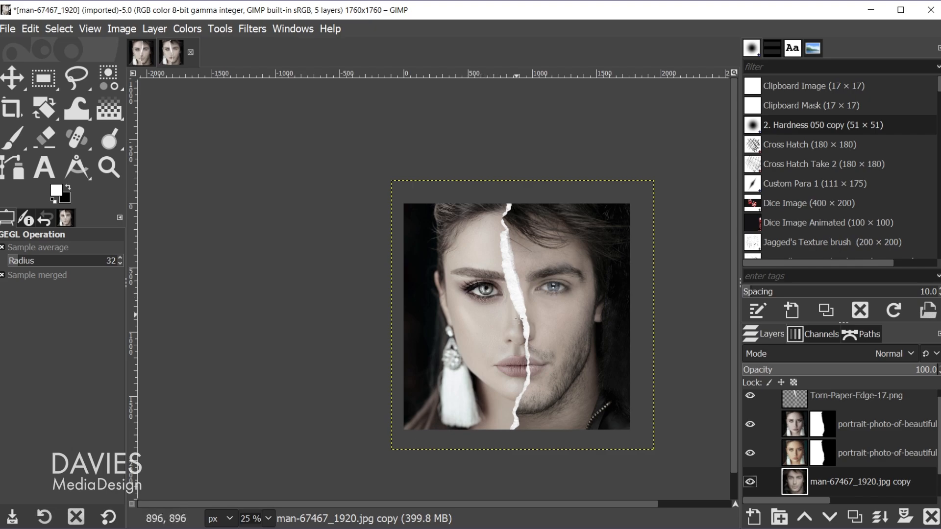
Paint black on the woman layer's mask over her iris to restore its colour
click(821, 424)
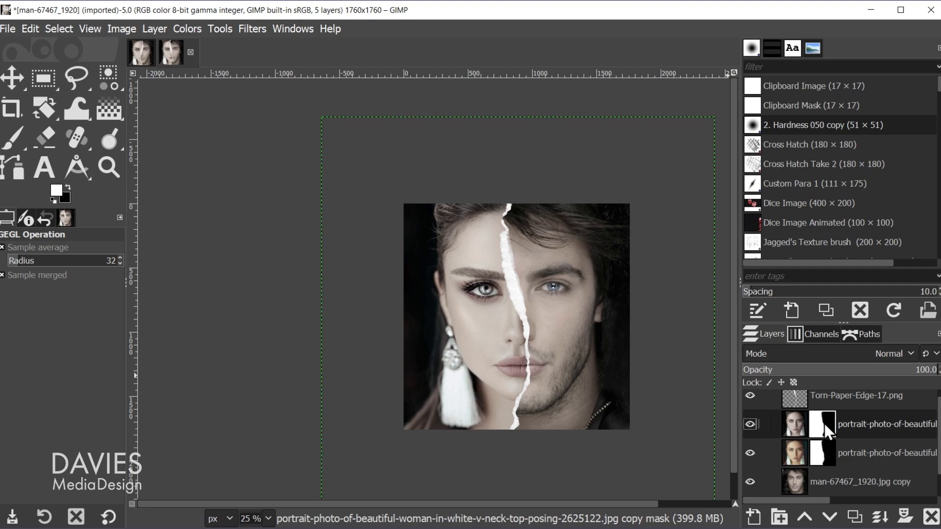
click(12, 137)
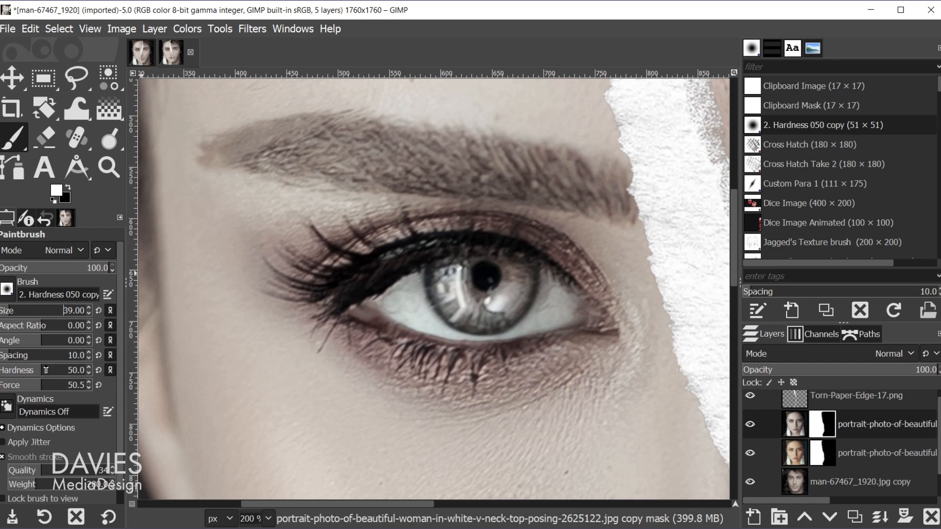
mouse_move(462, 275)
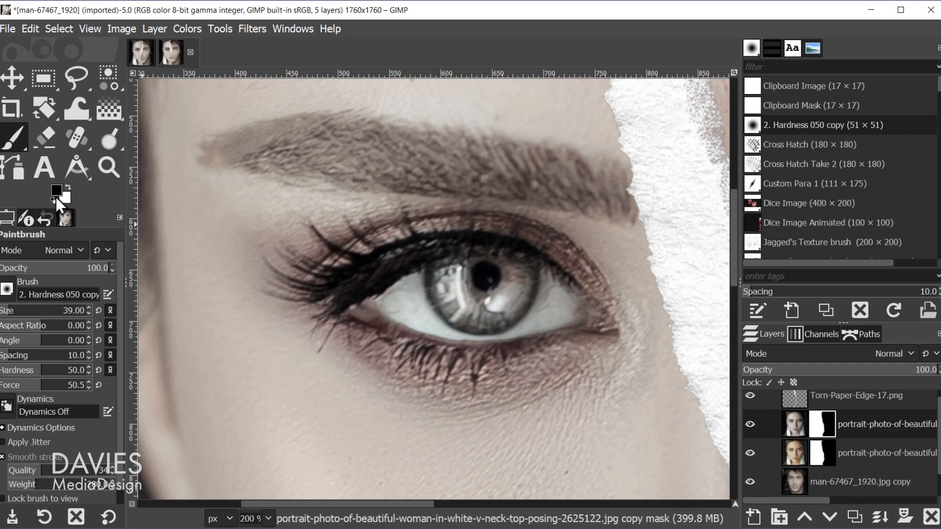
mouse_move(489, 280)
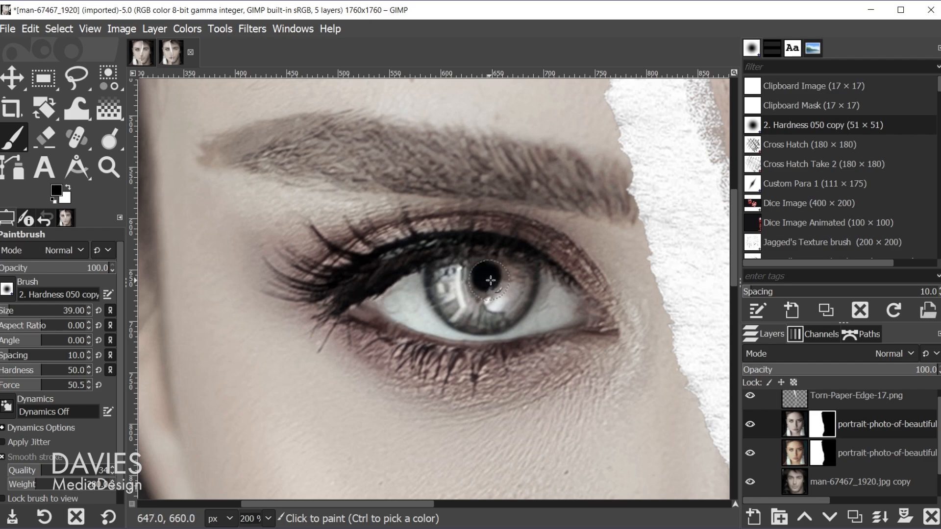
mouse_move(488, 279)
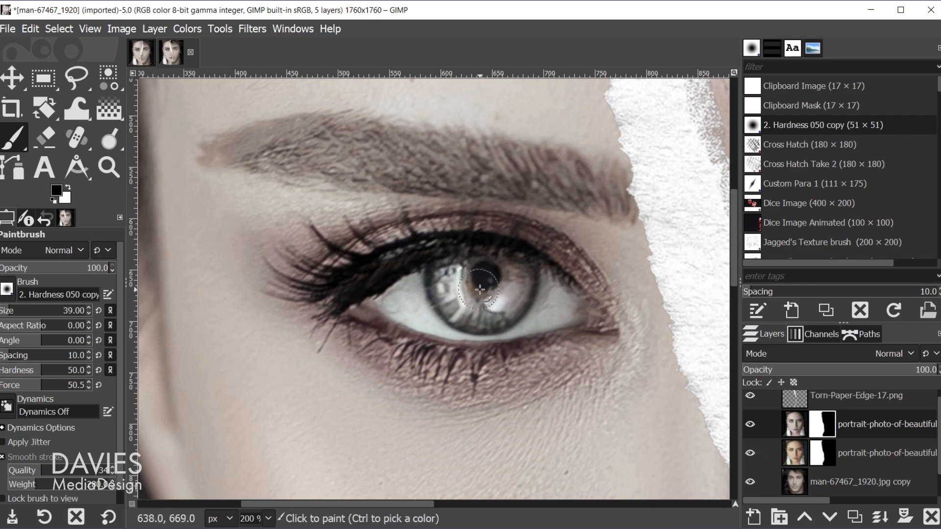
drag(480, 291, 501, 305)
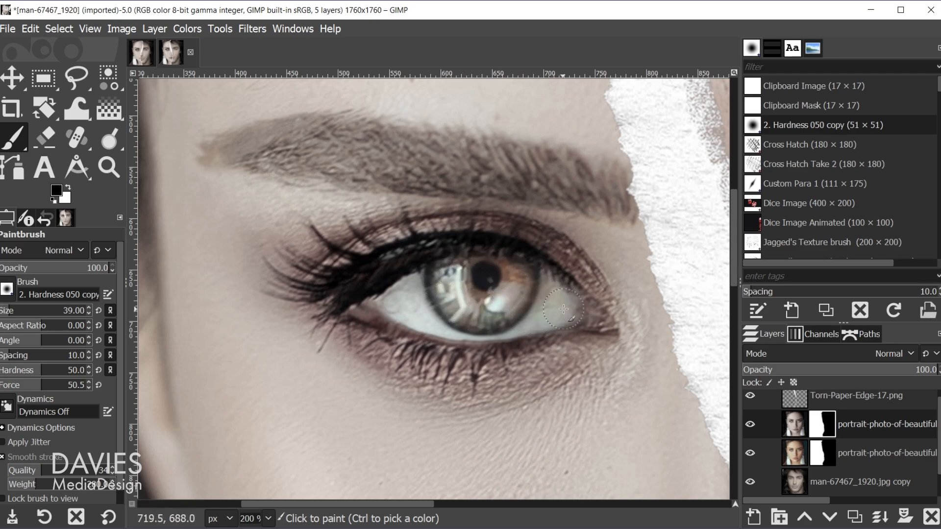
drag(565, 308, 403, 298)
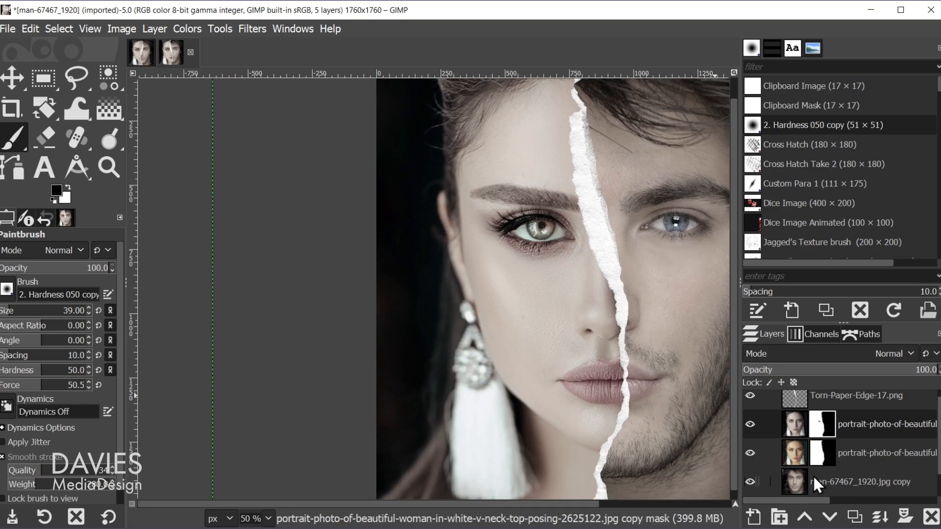
Add a non-inverted White (full opacity) layer mask to the man-67467 copy layer
click(859, 481)
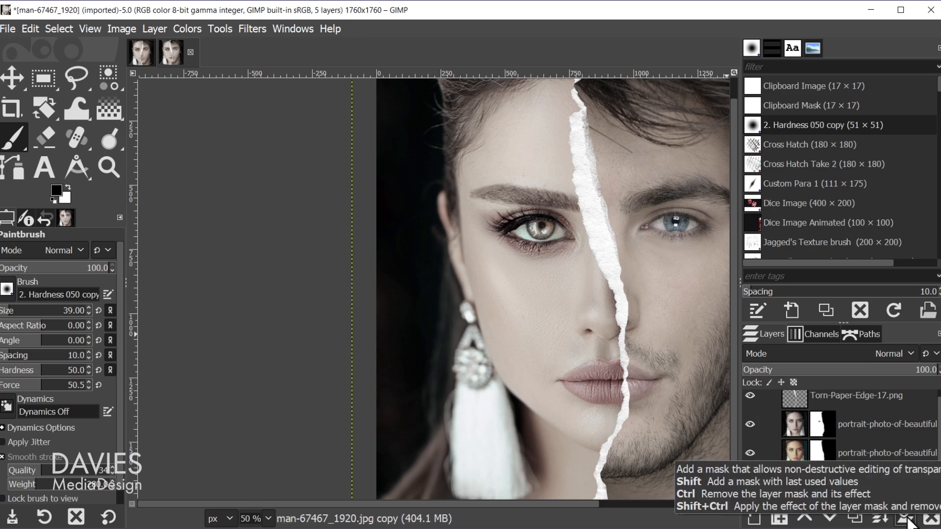
click(910, 516)
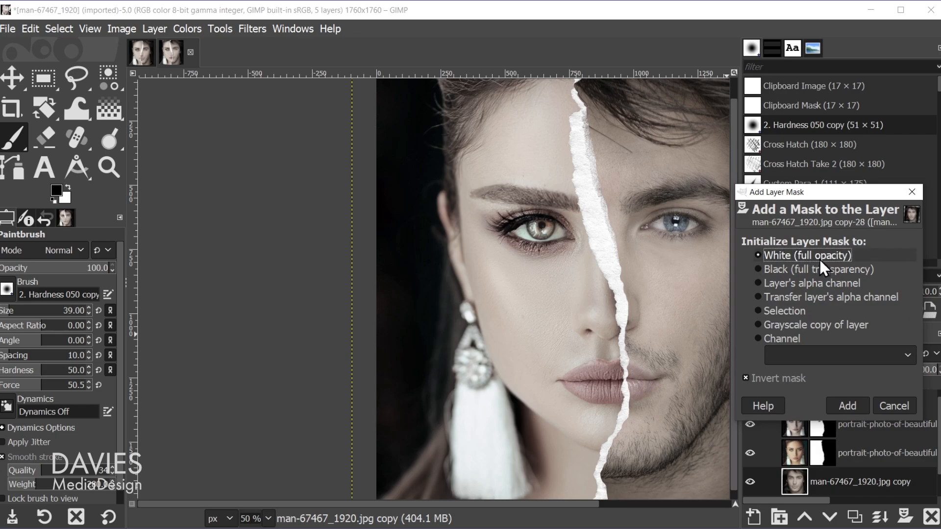
click(745, 378)
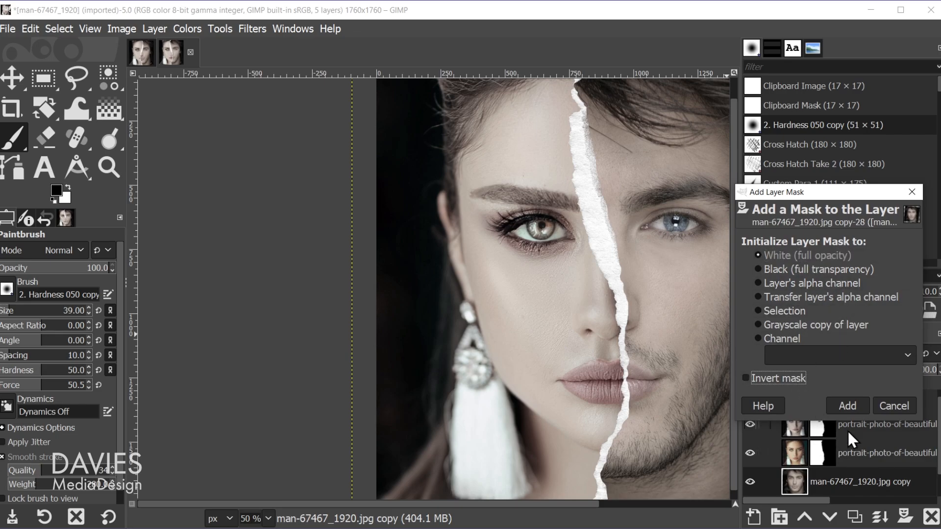
click(846, 406)
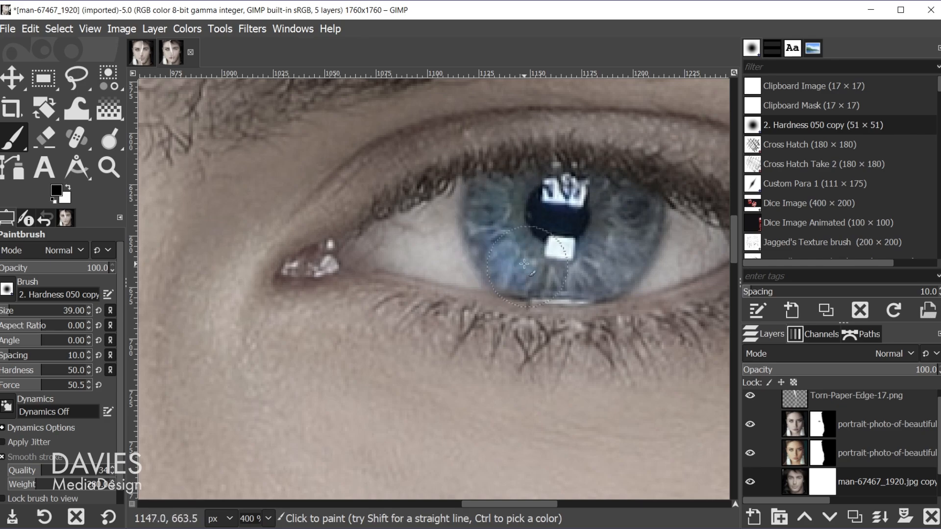
Paint black on the man's layer mask over his iris to bring back the blue
drag(523, 263, 609, 214)
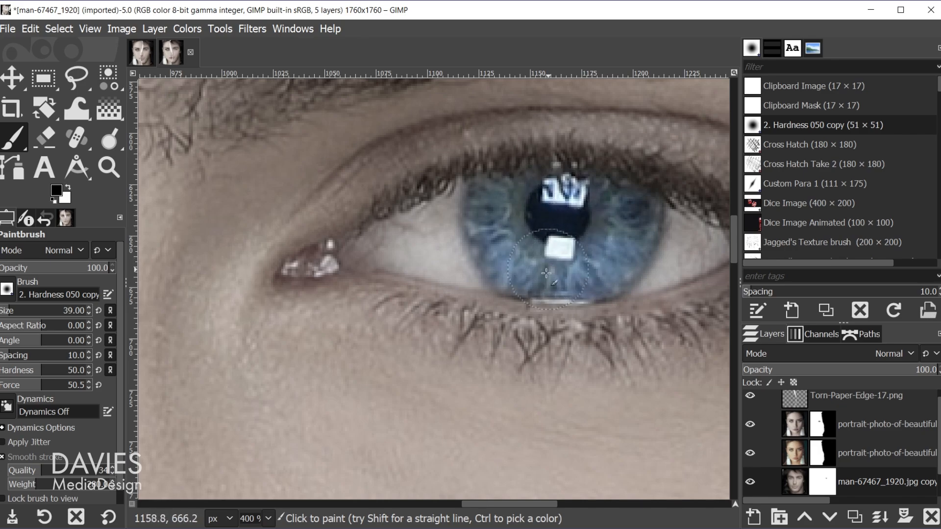
drag(545, 273, 392, 249)
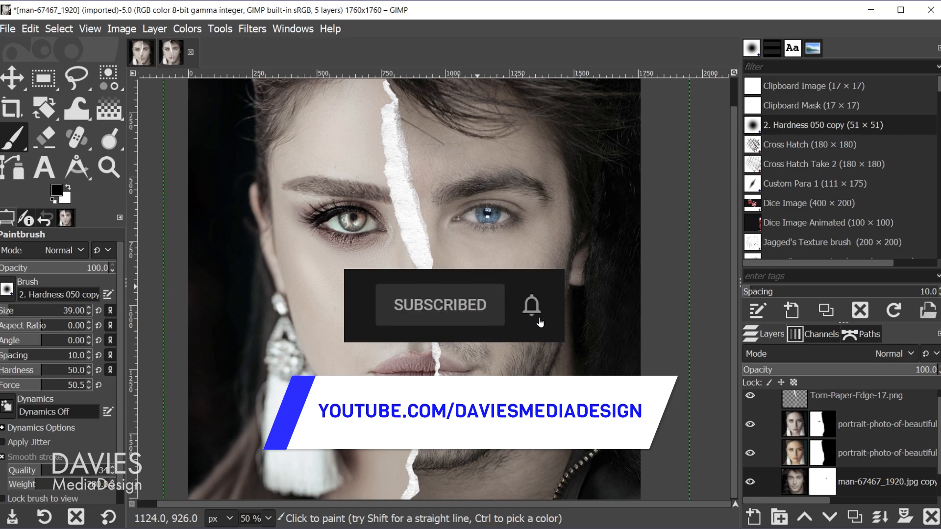
click(531, 305)
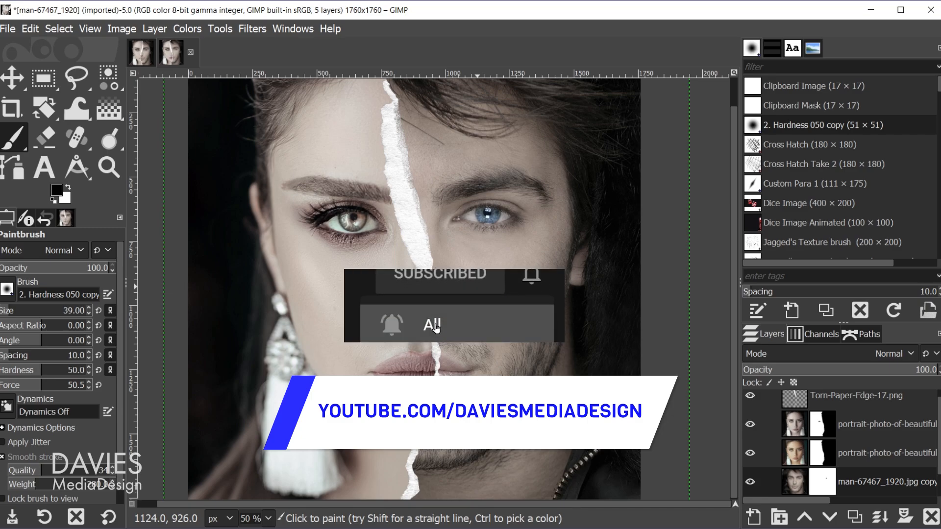